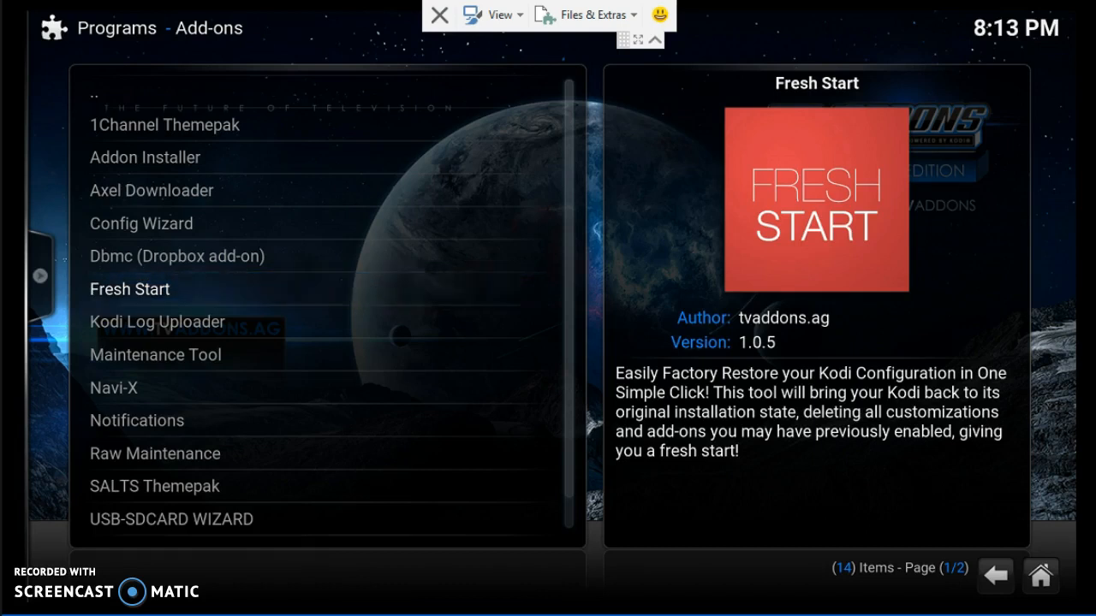
# Run the Fresh Start add-on and confirm restoring Kodi to default settings
pyautogui.click(129, 289)
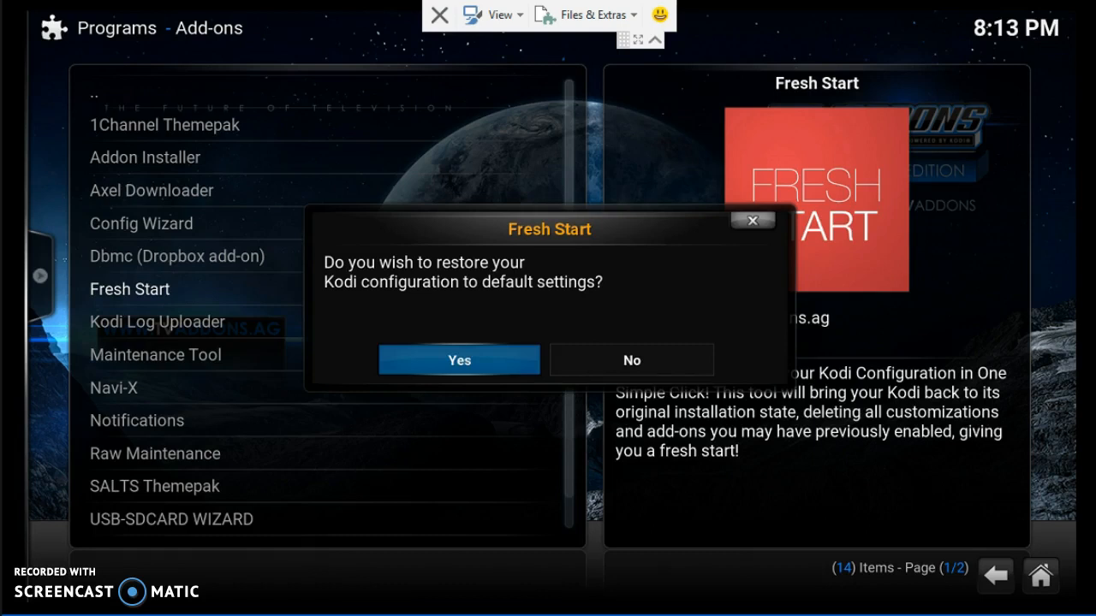
pyautogui.click(459, 360)
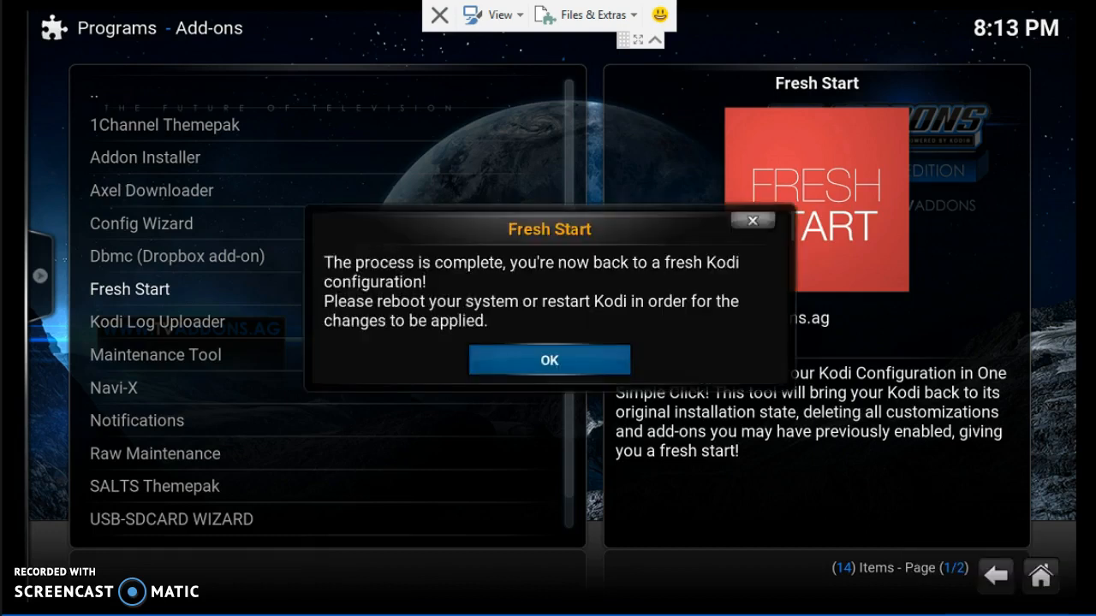
pyautogui.moveTo(452, 539)
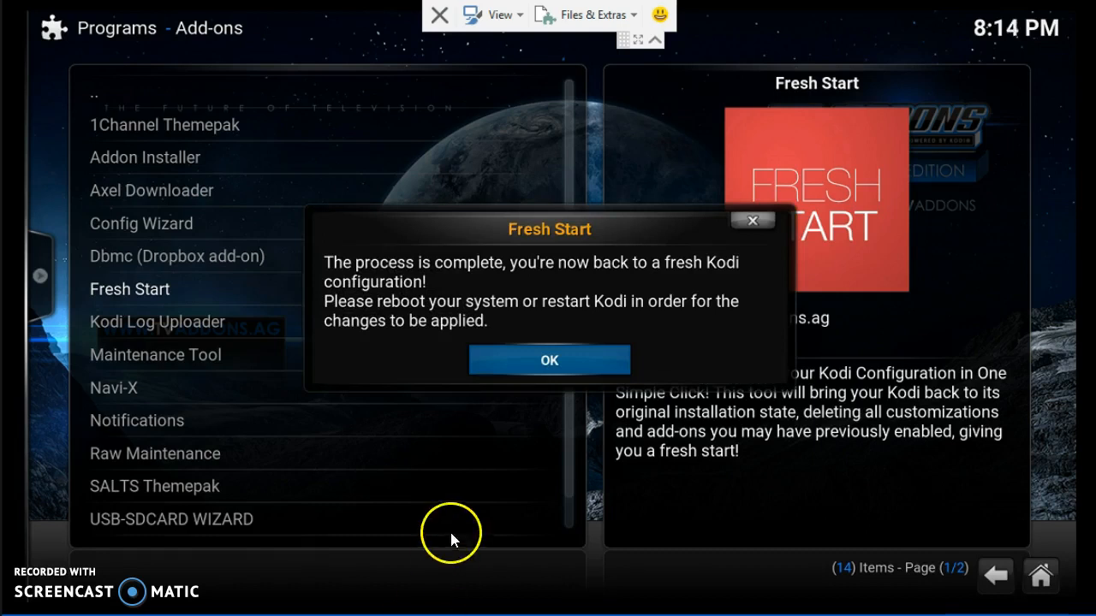
pyautogui.moveTo(551, 378)
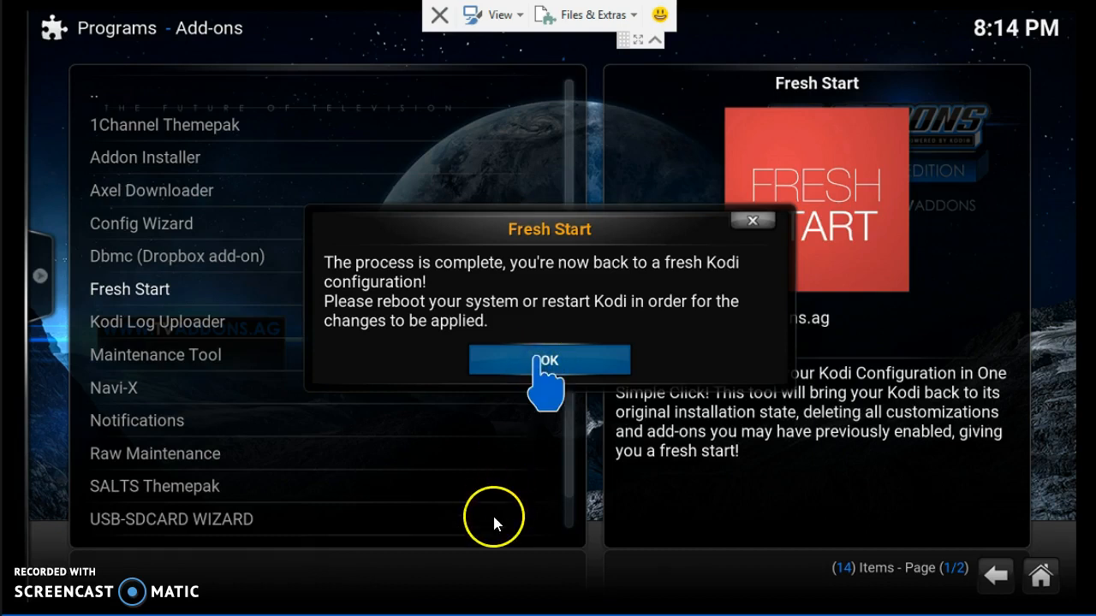
pyautogui.moveTo(496, 522)
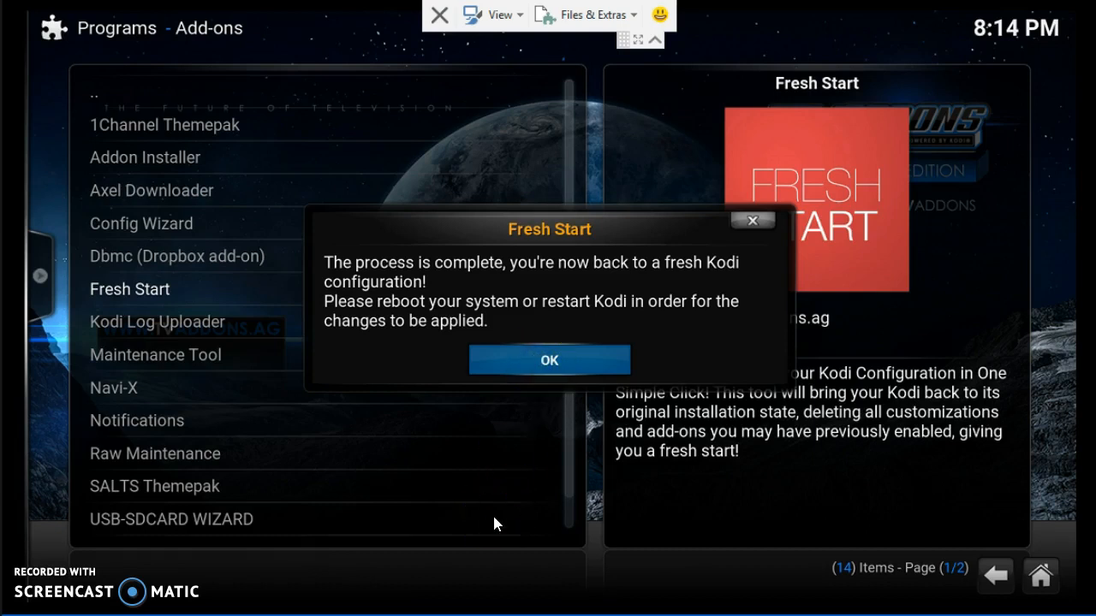
# Acknowledge the Fresh Start completion message so Kodi can be exited
pyautogui.click(549, 359)
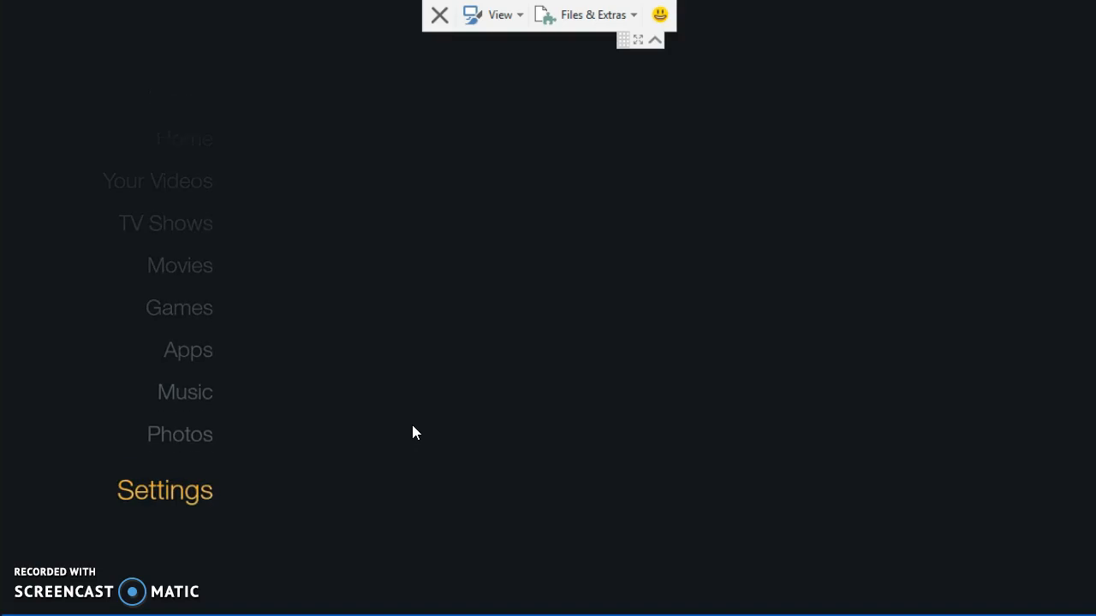
# Reach Kodi's entry under Settings > Applications > Manage Installed Applications
pyautogui.click(164, 490)
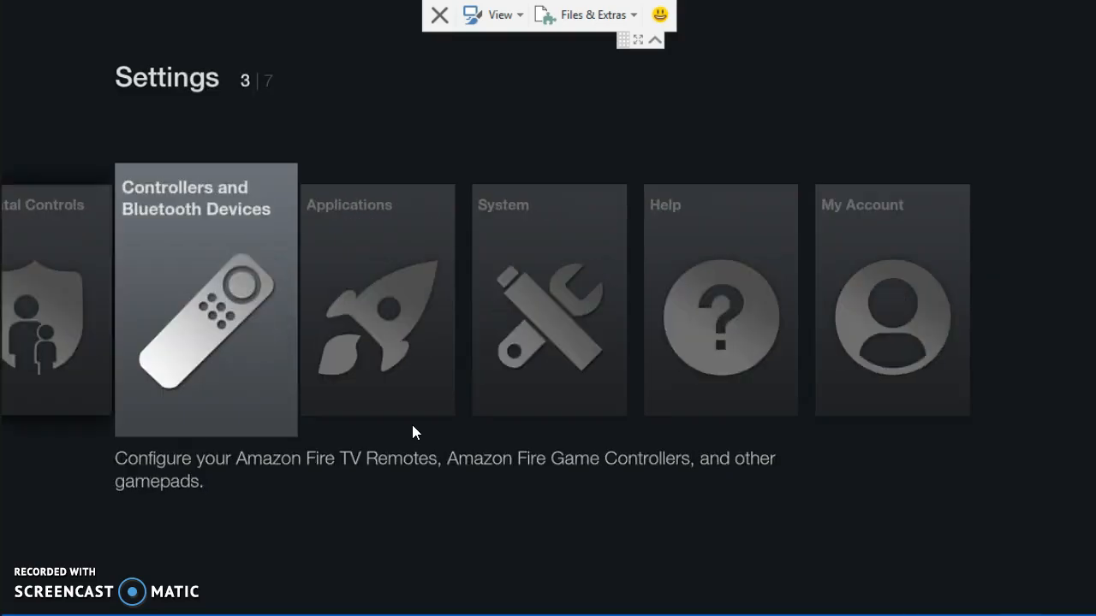
pyautogui.press('Right')
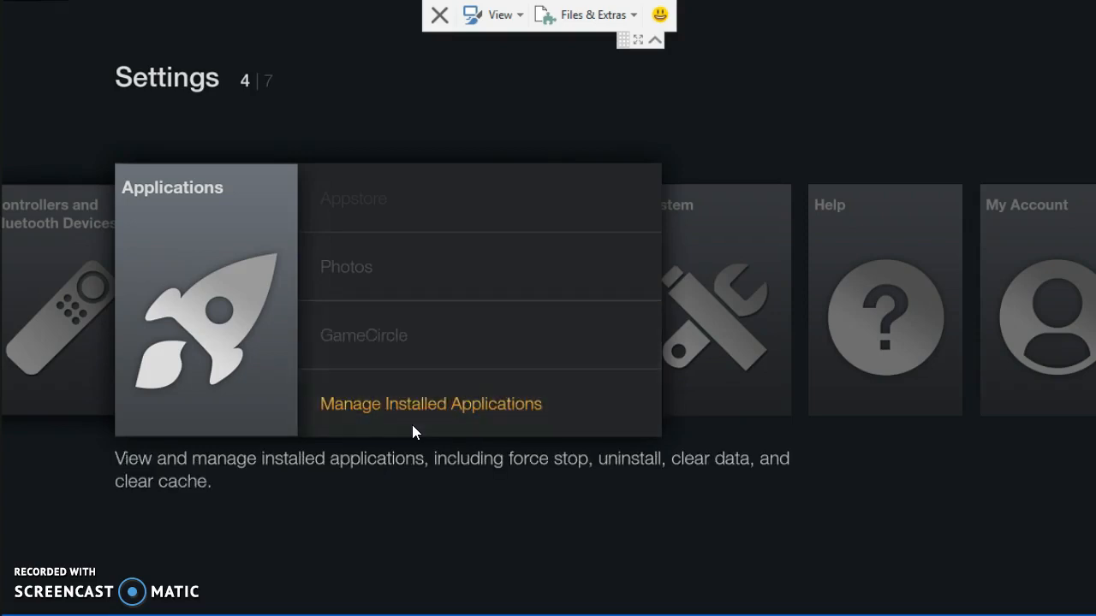
pyautogui.click(431, 403)
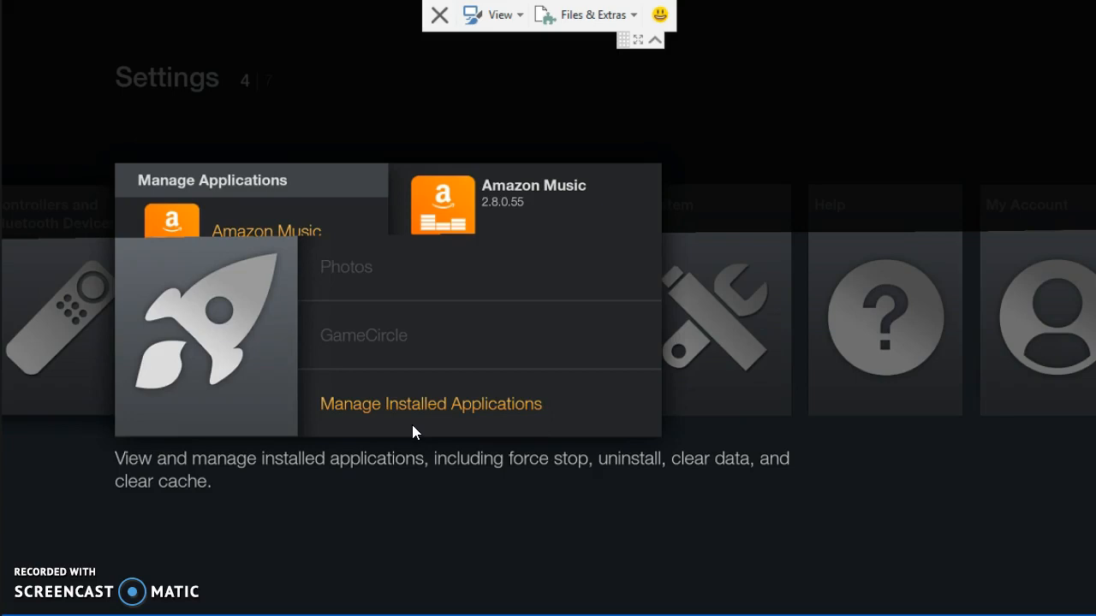
pyautogui.click(430, 404)
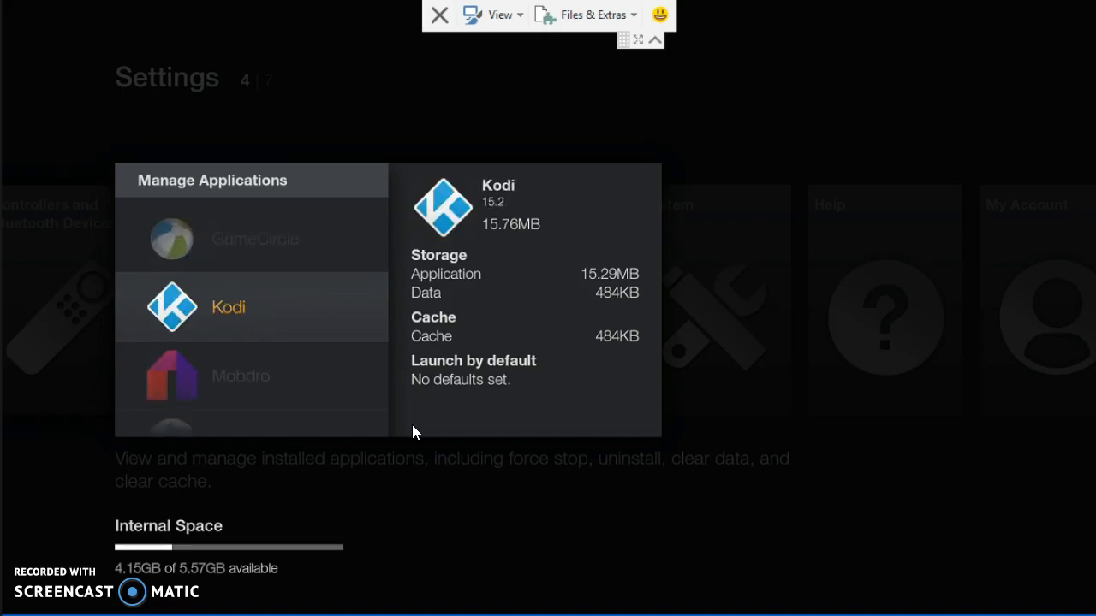
# Launch Kodi from its Fire TV application options
pyautogui.click(229, 307)
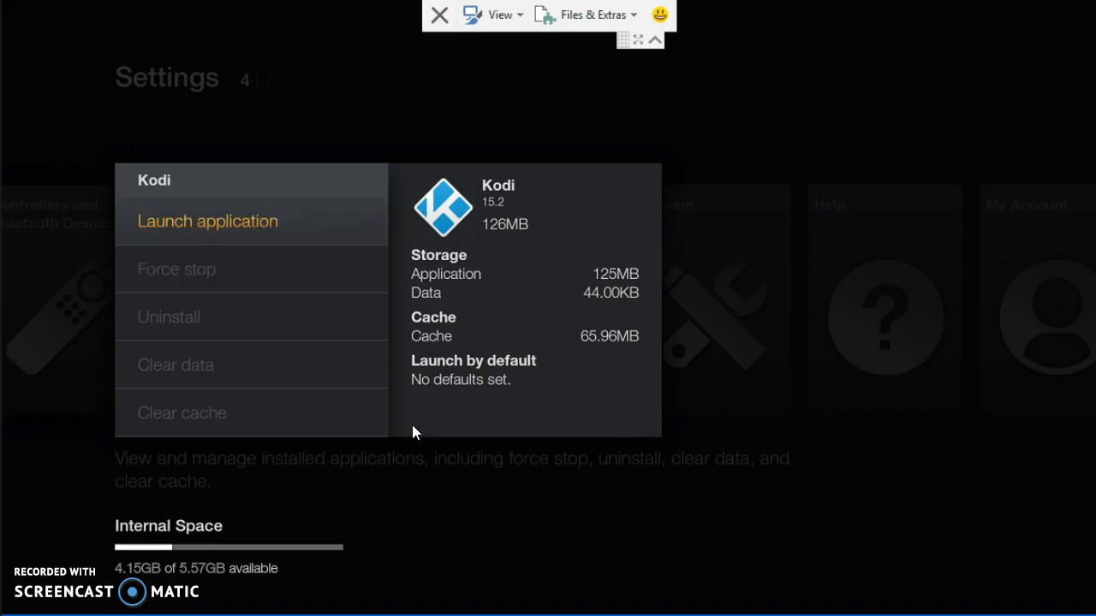
pyautogui.click(207, 221)
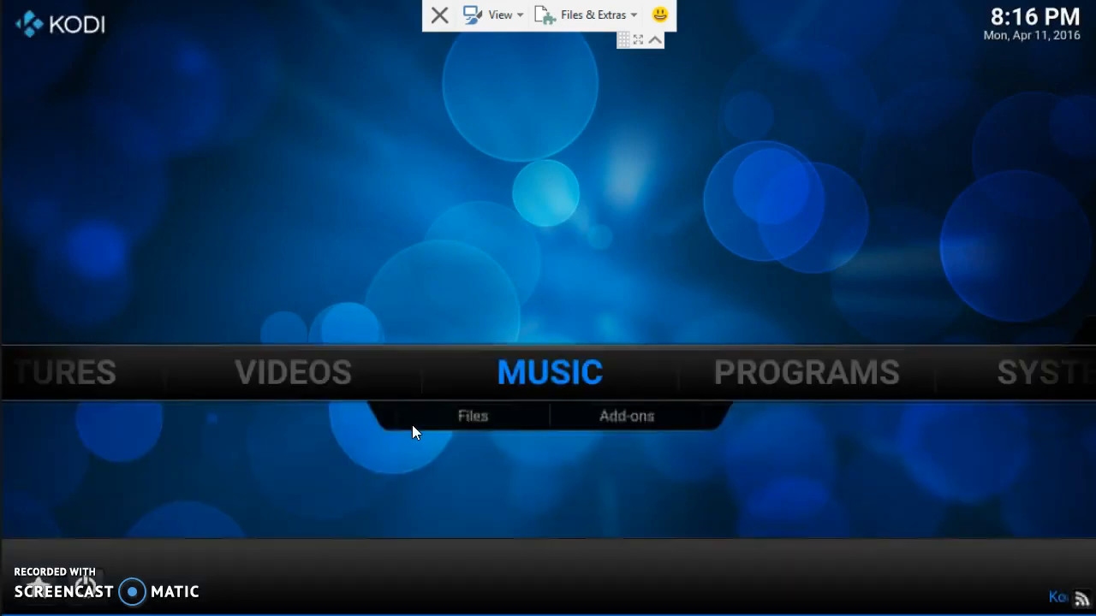
pyautogui.moveTo(428, 438)
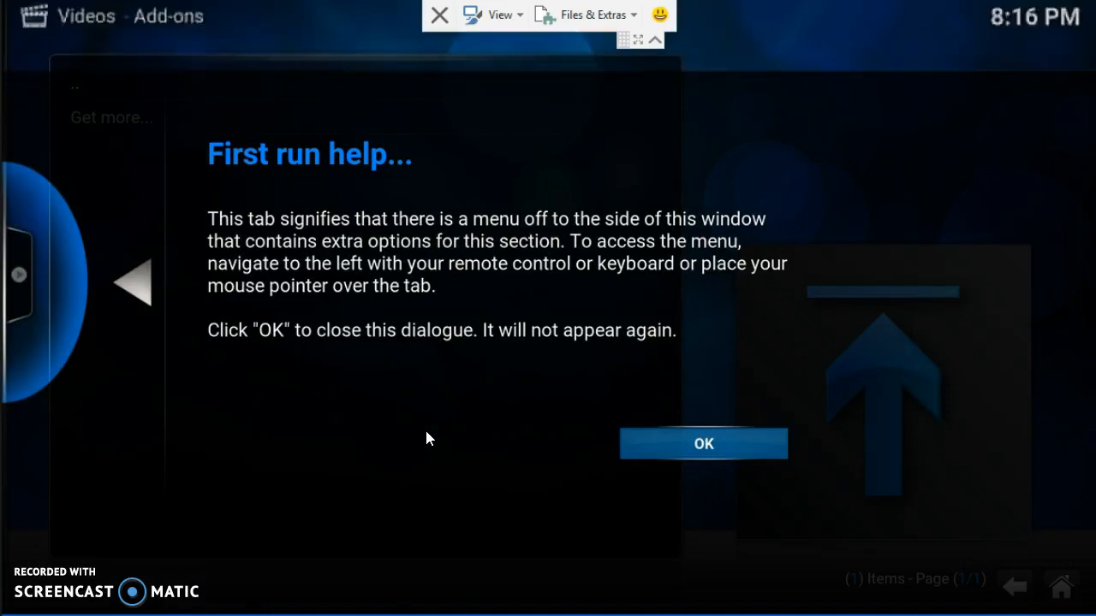
# Dismiss the first-run help and answer No to keep the TheAudioDb add-on enabled
pyautogui.click(704, 444)
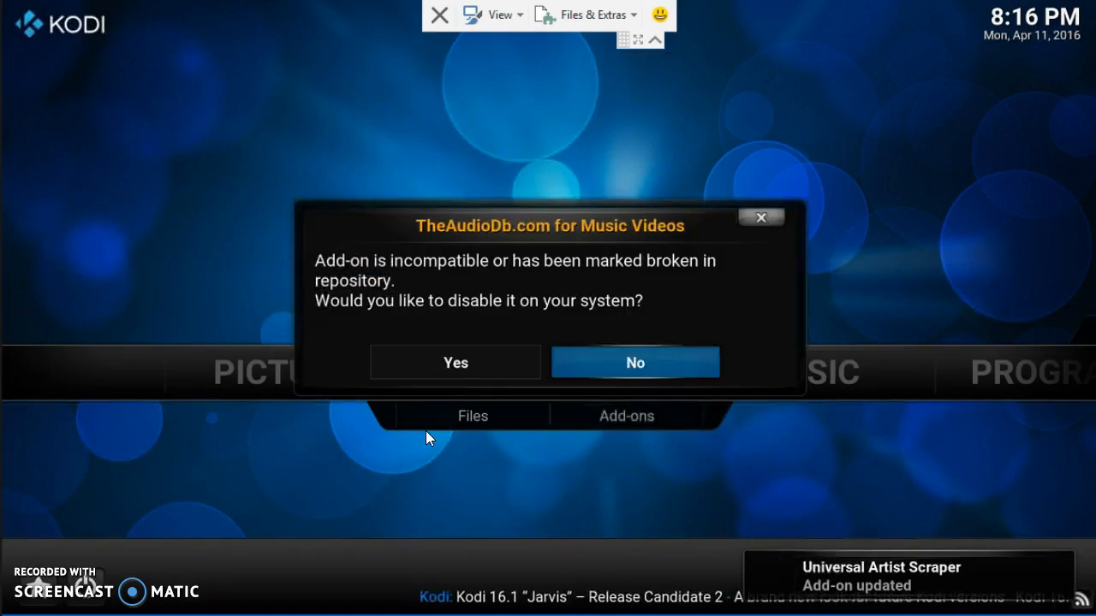
pyautogui.moveTo(973, 561)
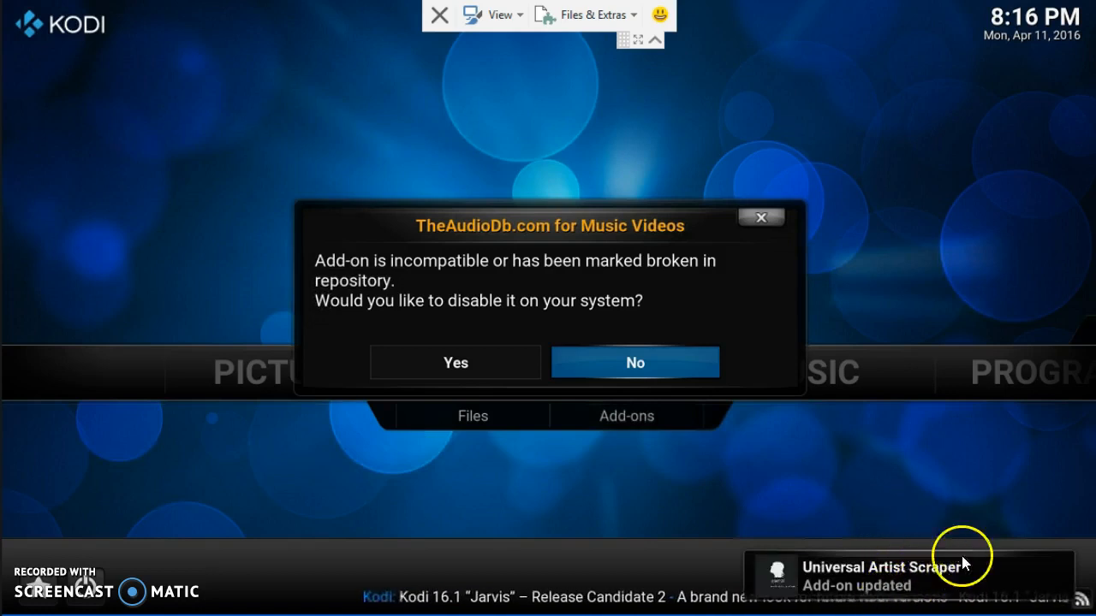
pyautogui.moveTo(1001, 526)
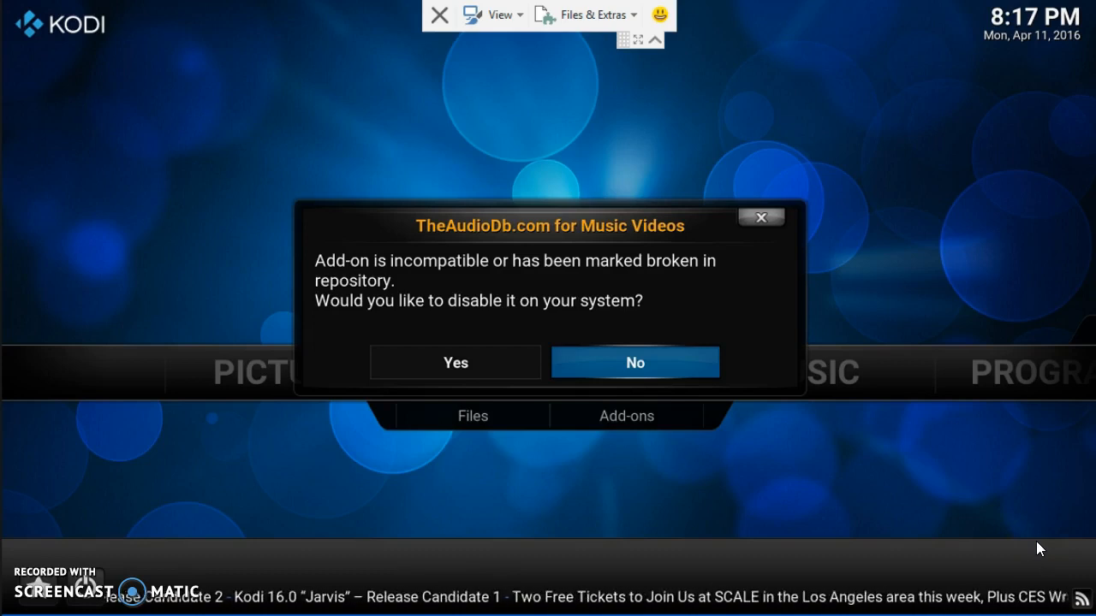
pyautogui.click(634, 362)
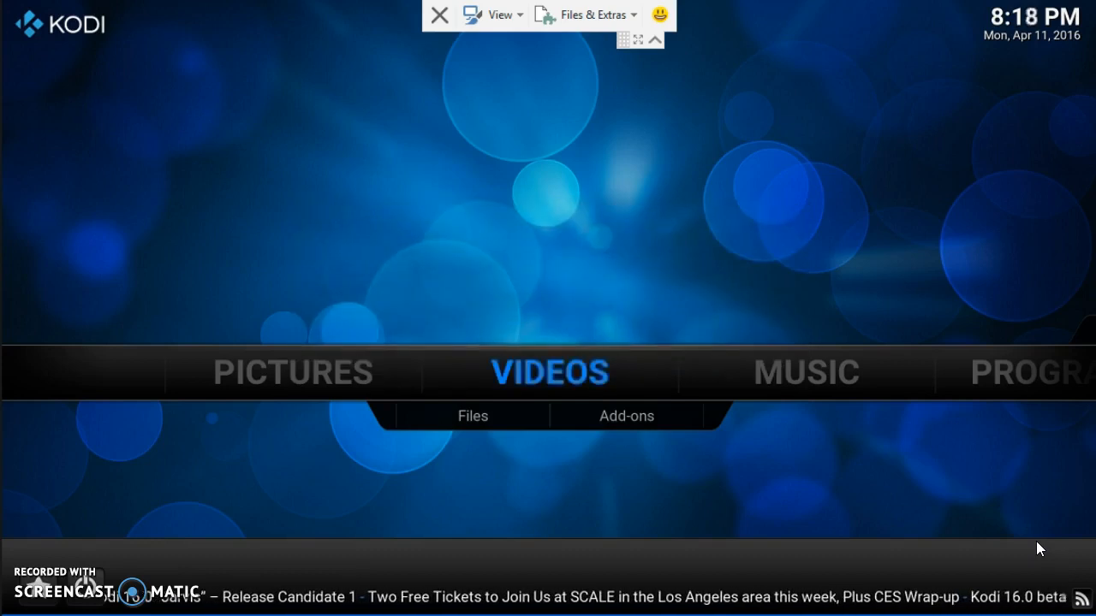
# Move to the System category and enter the File manager
pyautogui.press('Right')
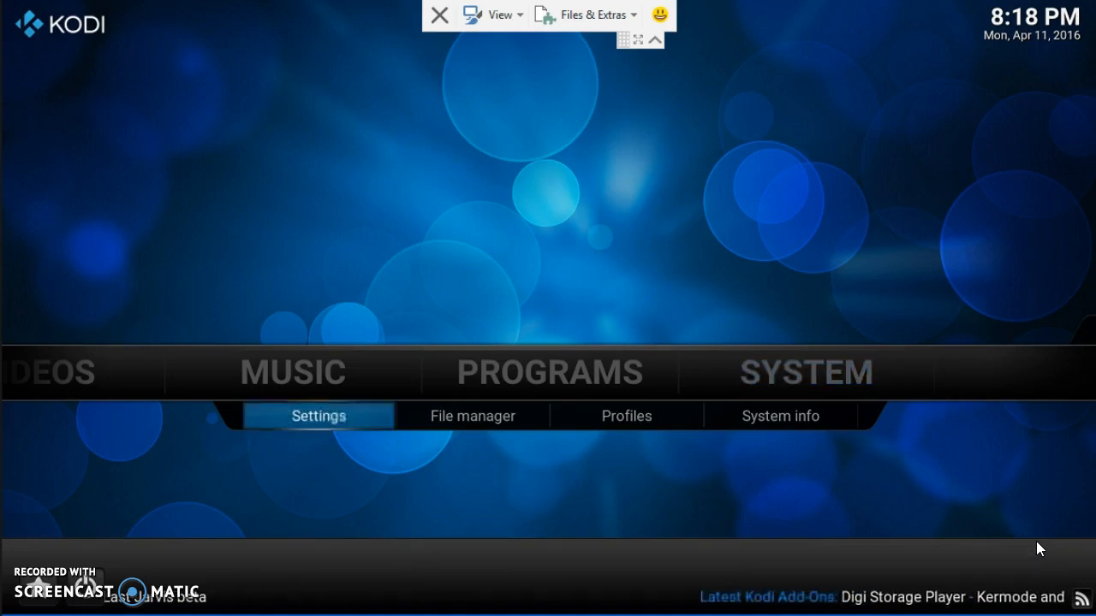
pyautogui.click(471, 416)
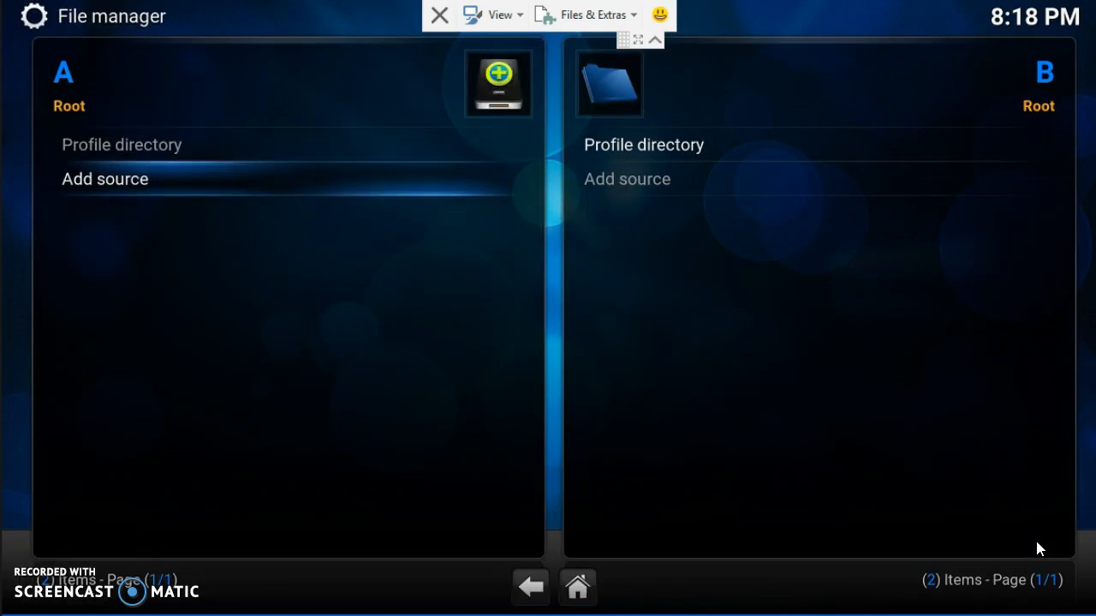
pyautogui.click(105, 179)
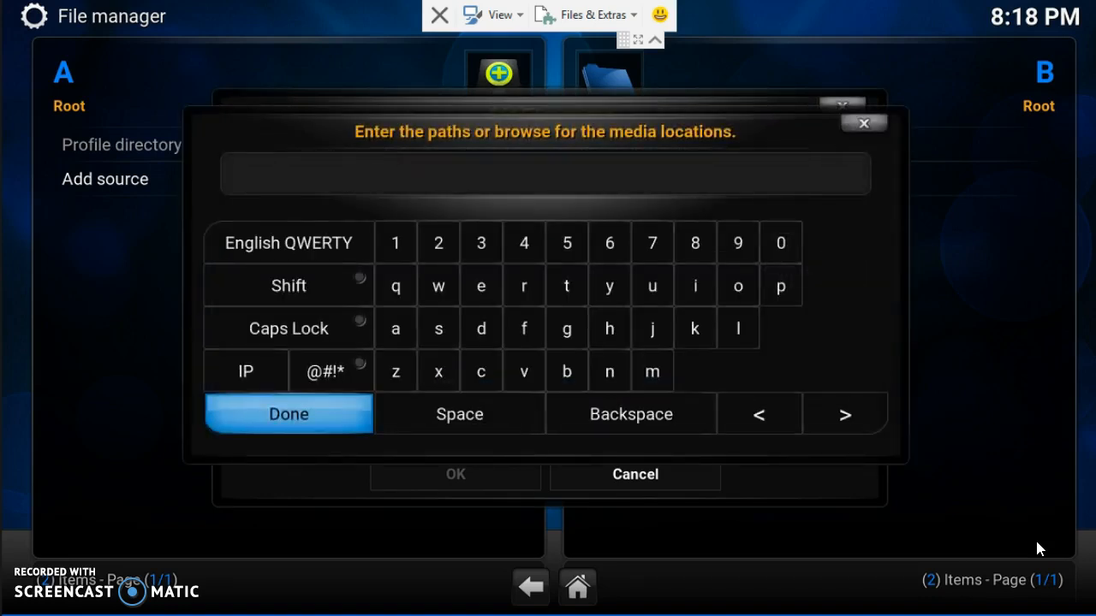
pyautogui.click(331, 371)
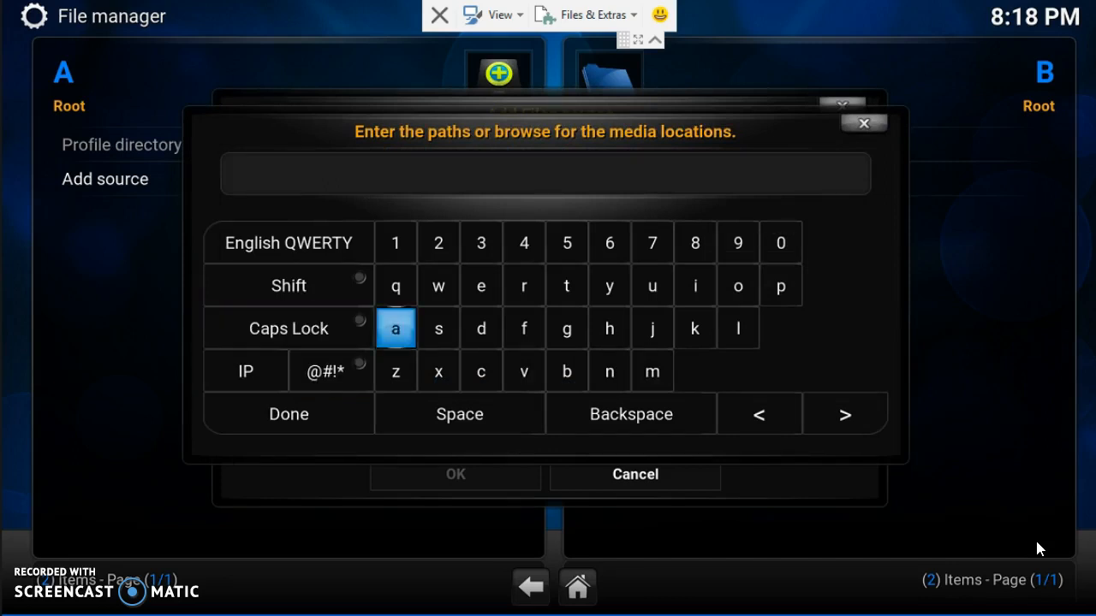
pyautogui.click(609, 329)
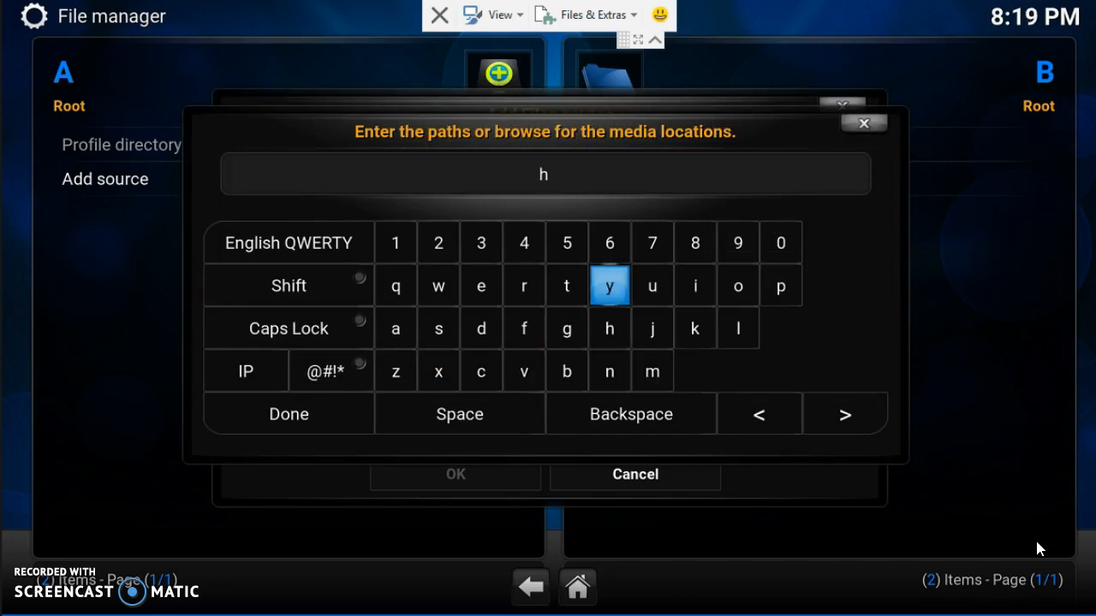
pyautogui.click(567, 285)
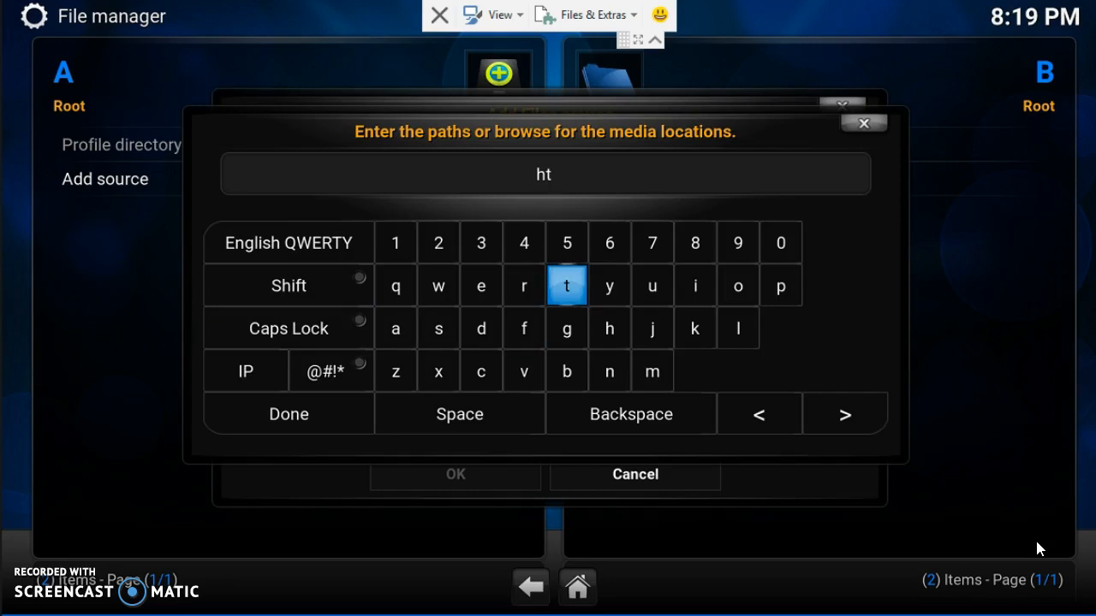
pyautogui.click(566, 285)
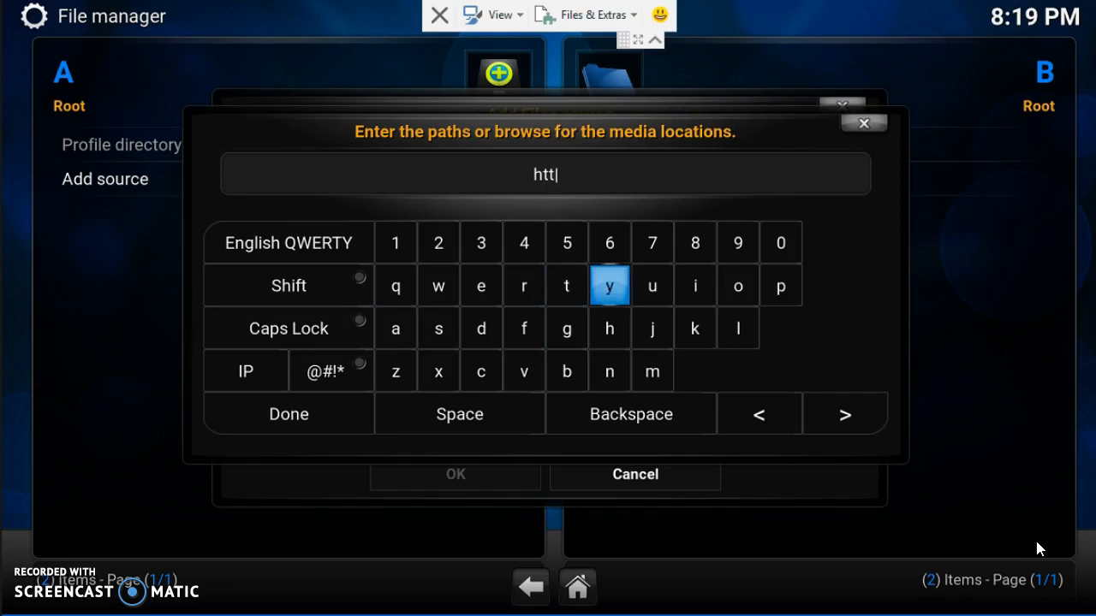
pyautogui.click(780, 285)
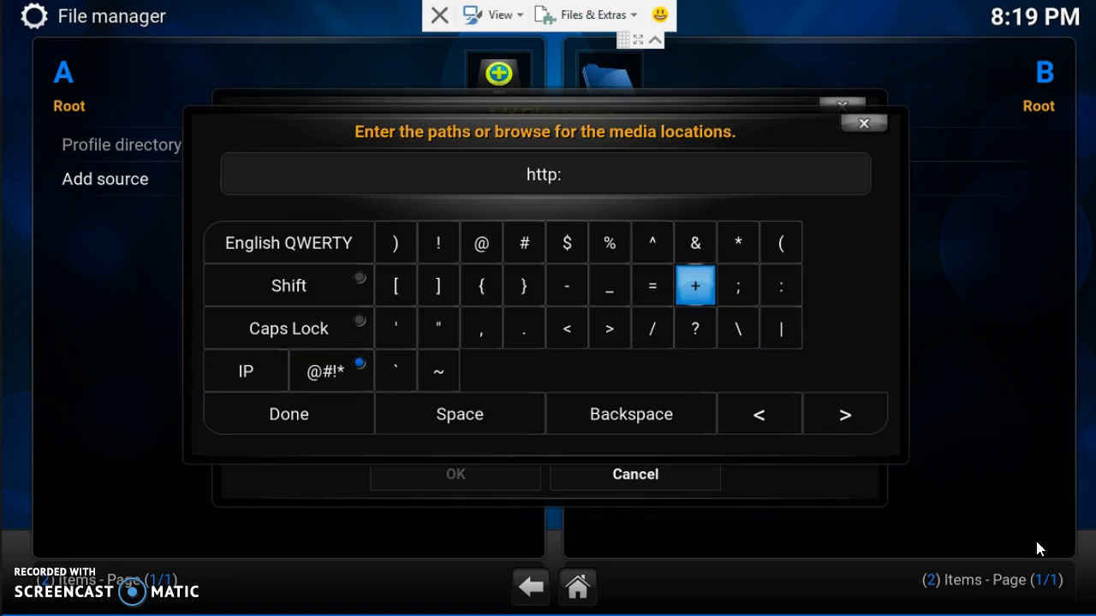
pyautogui.click(652, 329)
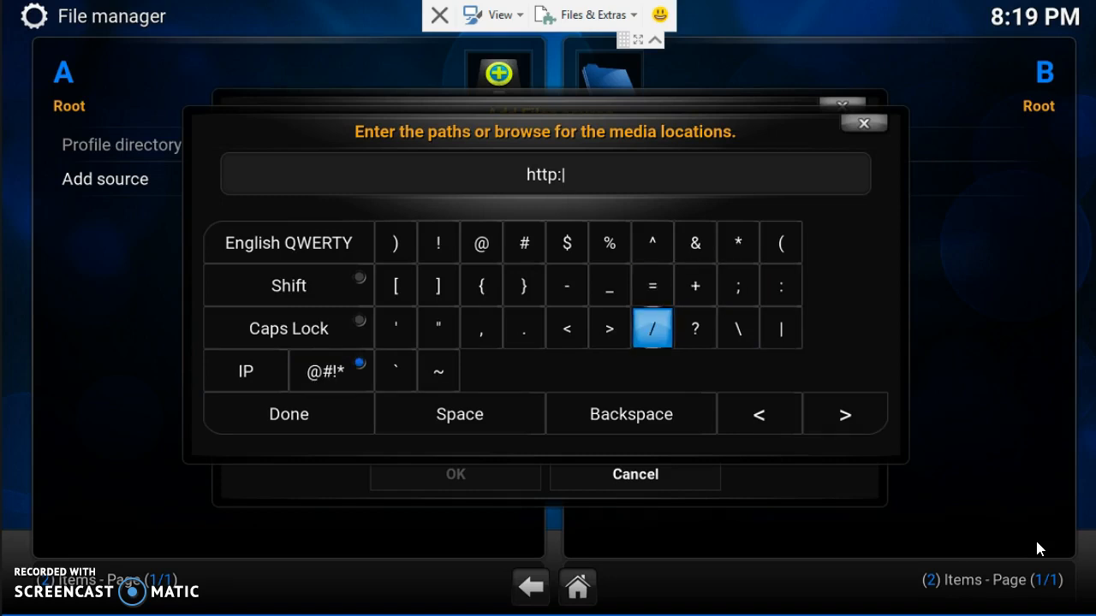
pyautogui.click(651, 328)
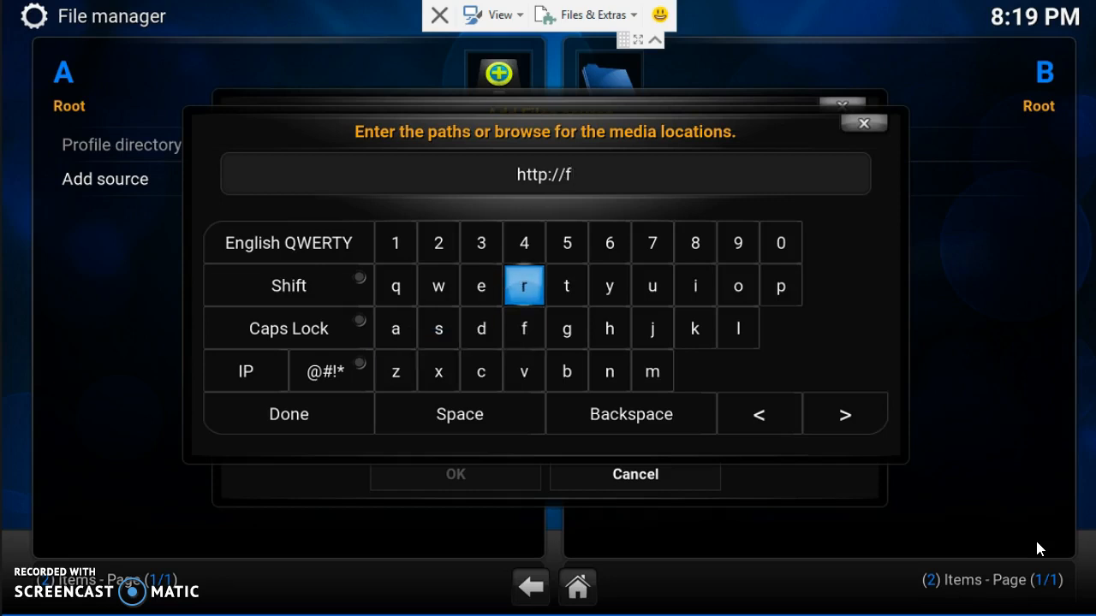
pyautogui.click(652, 285)
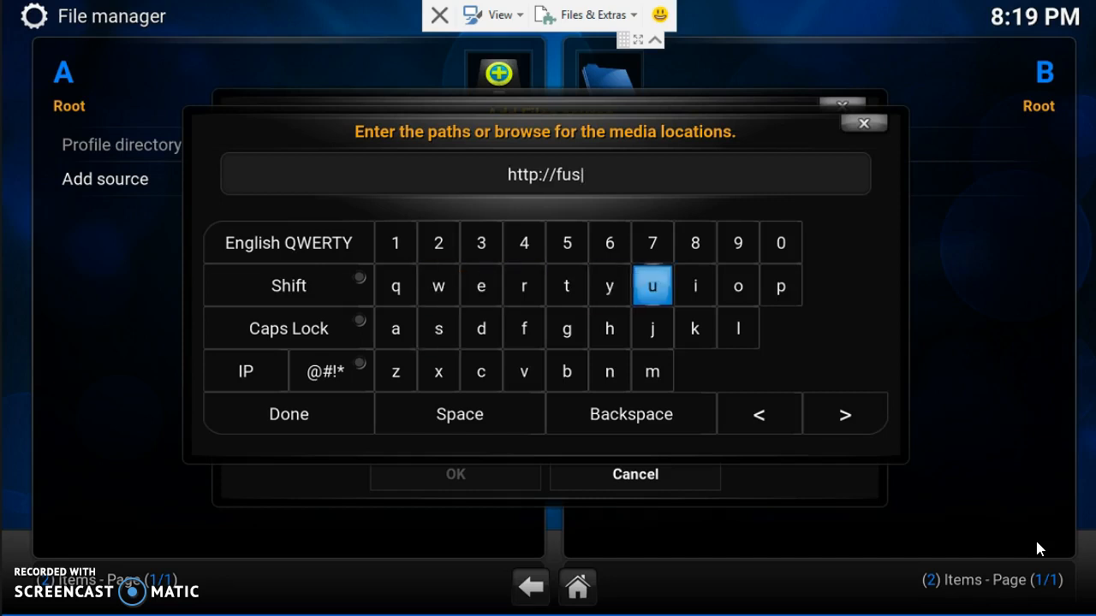
pyautogui.click(737, 286)
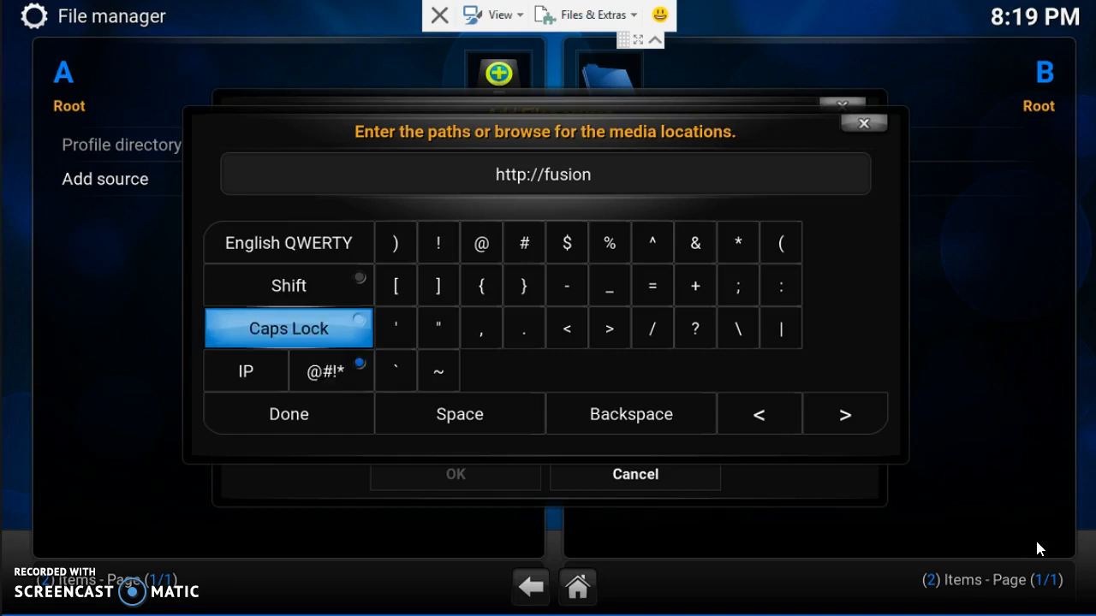
pyautogui.click(480, 328)
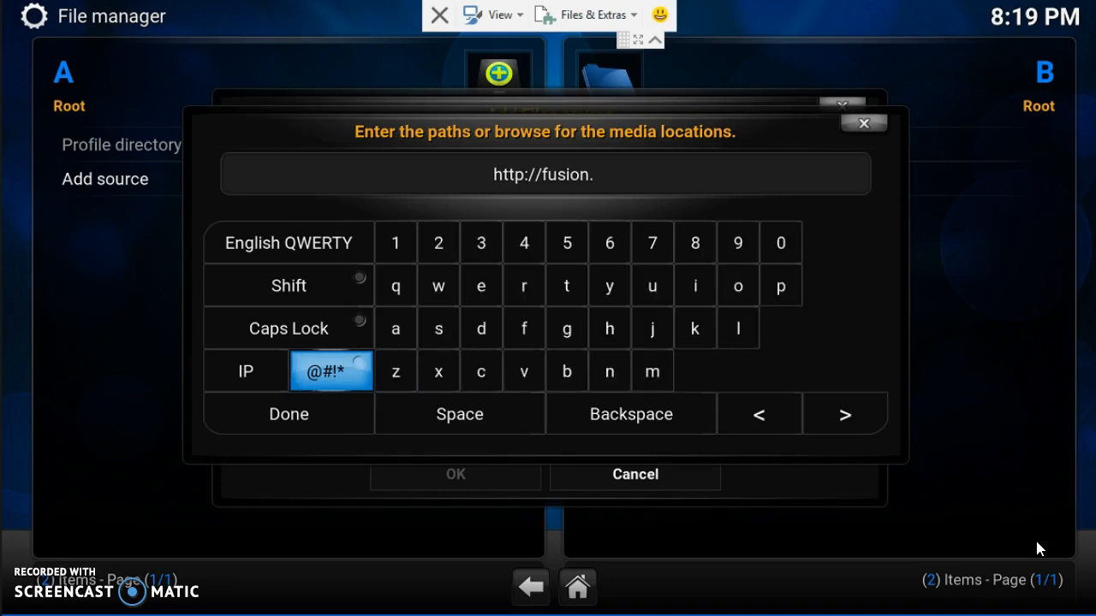
pyautogui.click(289, 285)
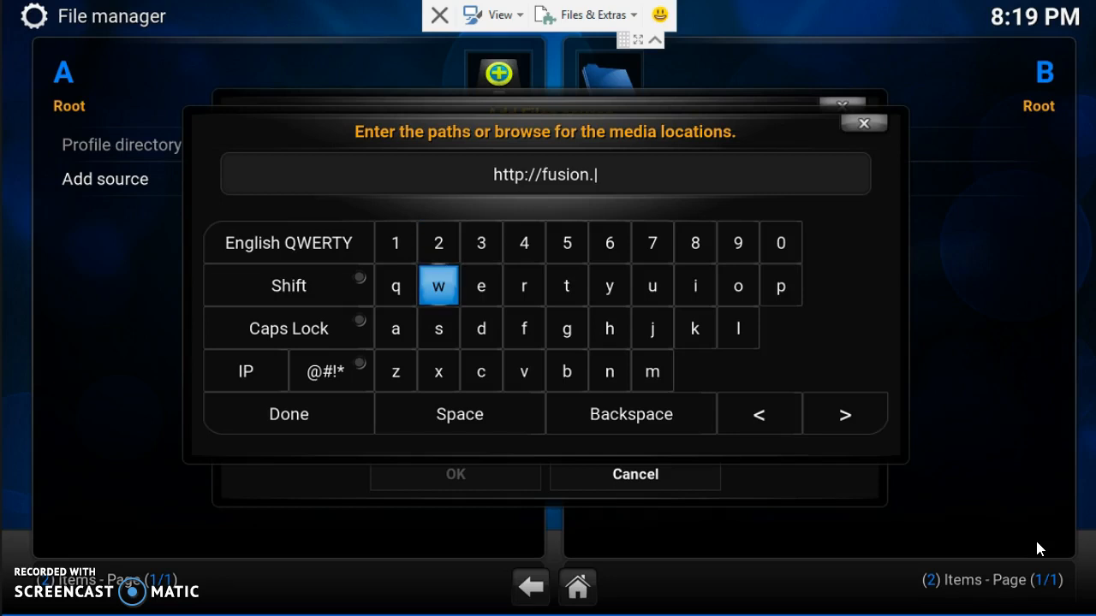
pyautogui.click(566, 285)
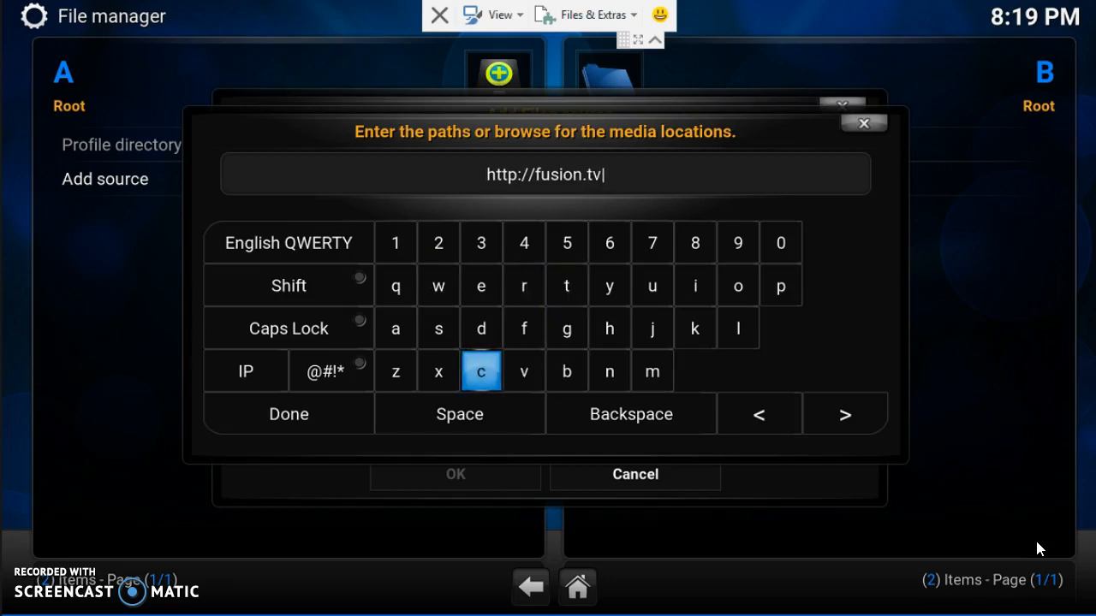
pyautogui.click(438, 328)
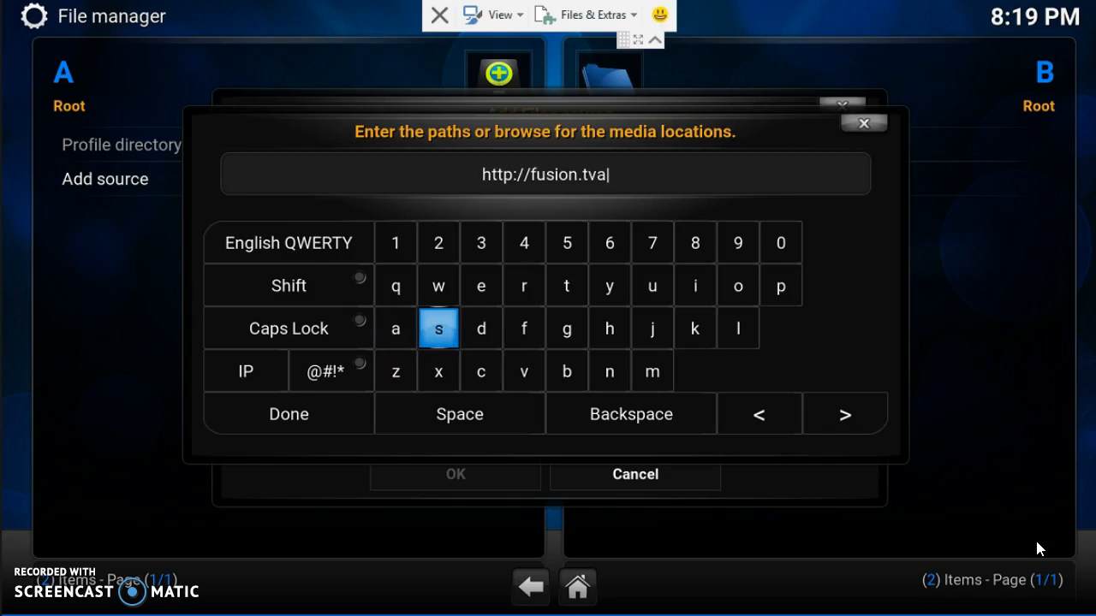
pyautogui.click(480, 328)
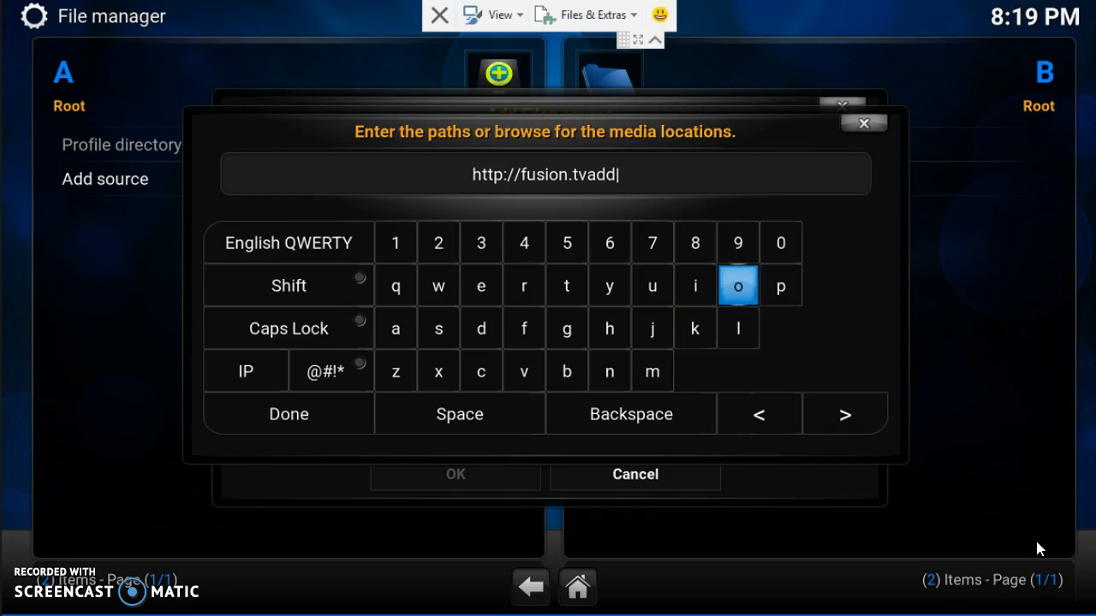
pyautogui.click(651, 328)
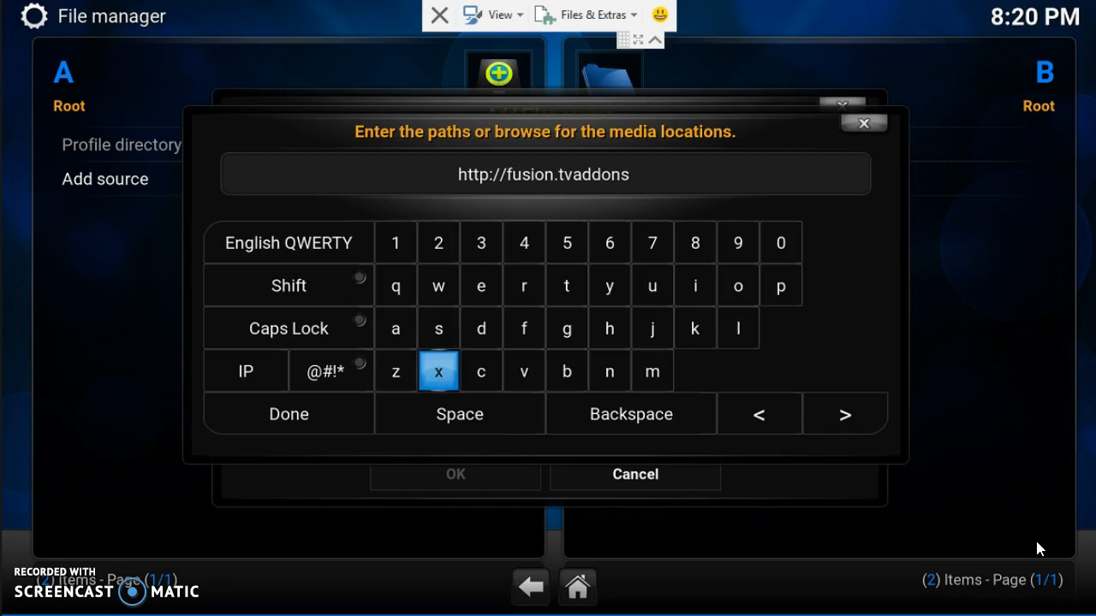
pyautogui.click(330, 372)
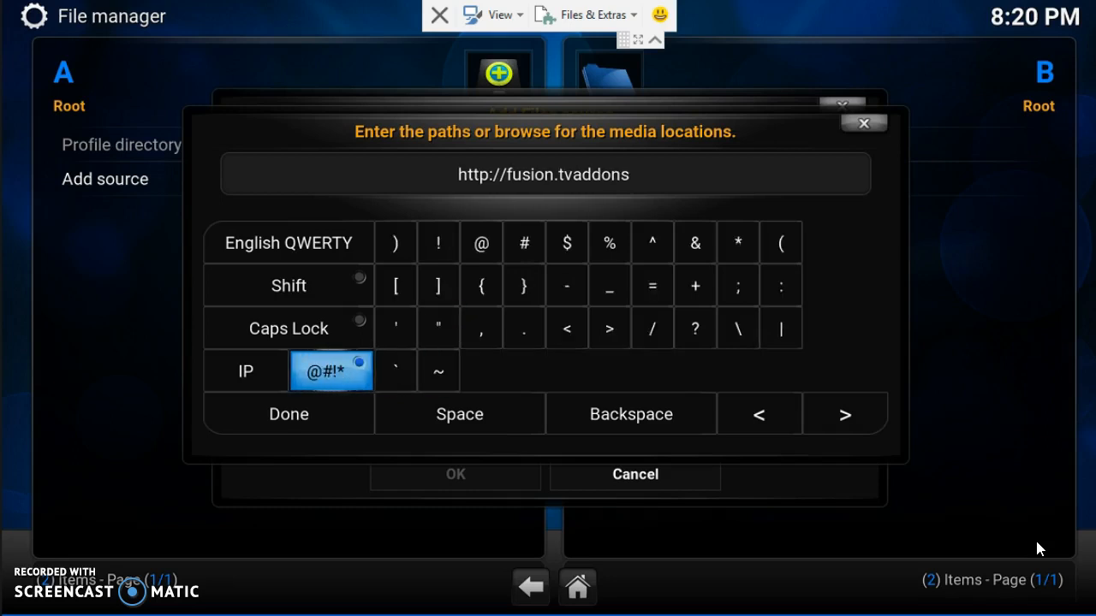
pyautogui.click(524, 328)
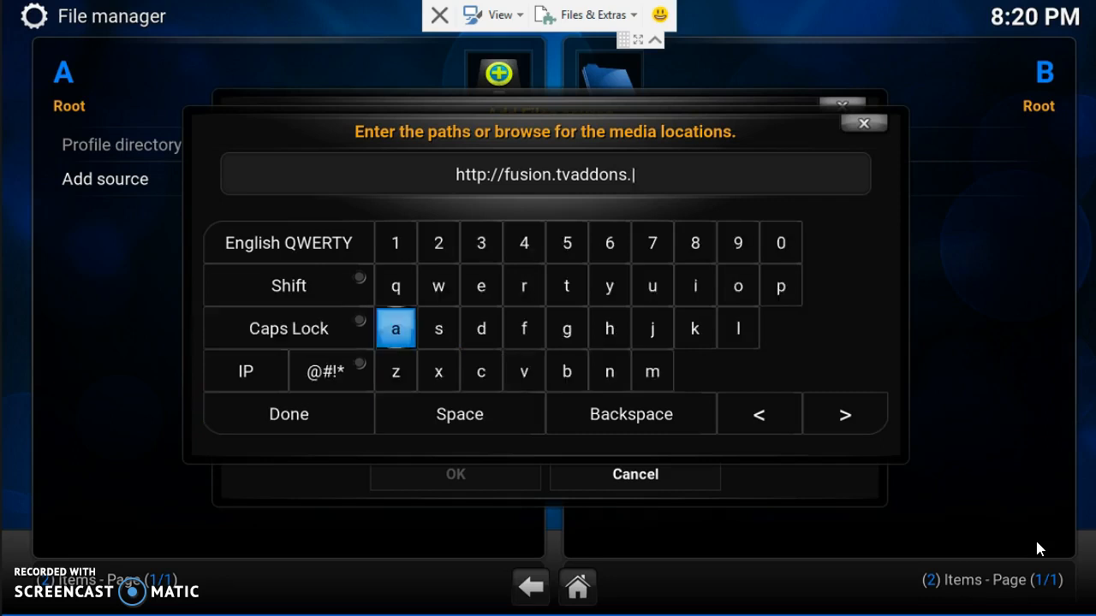
pyautogui.click(565, 328)
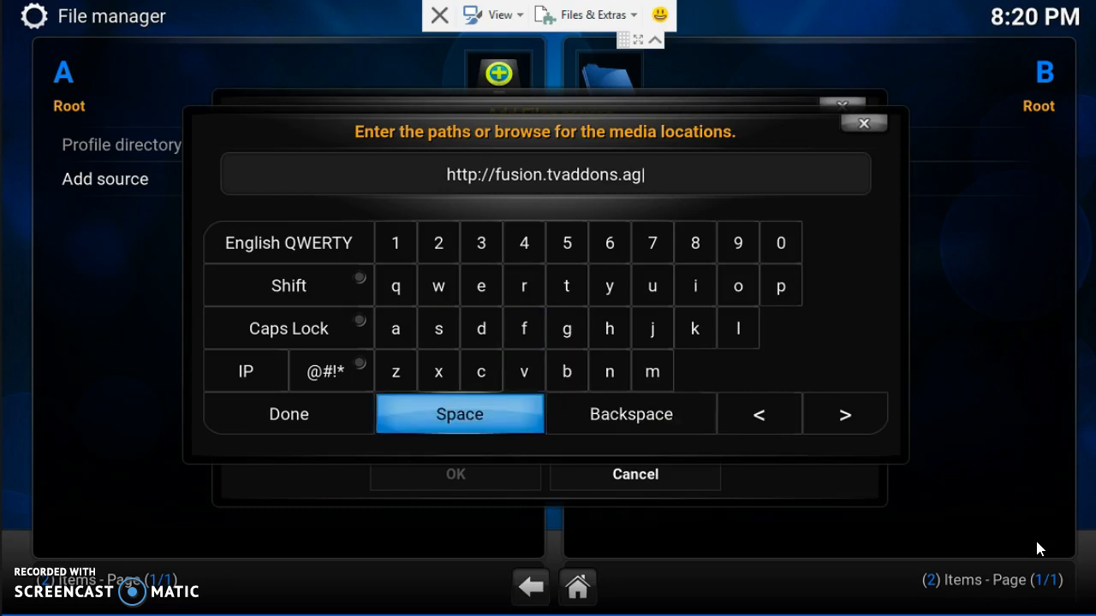
pyautogui.click(288, 415)
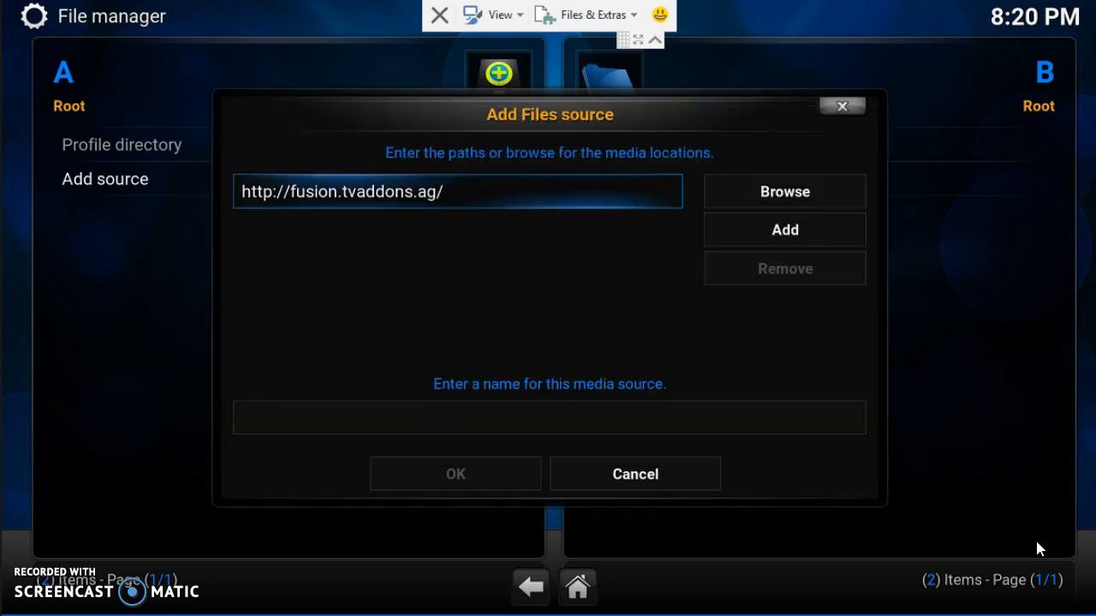
# Name the new file source 'fusion'
pyautogui.click(549, 419)
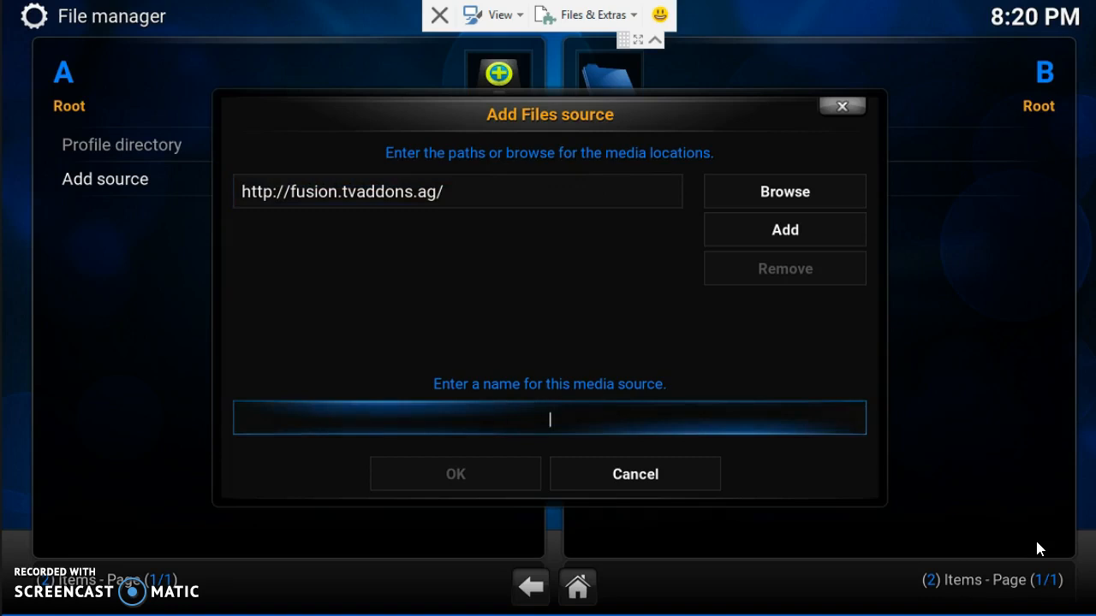
pyautogui.click(548, 419)
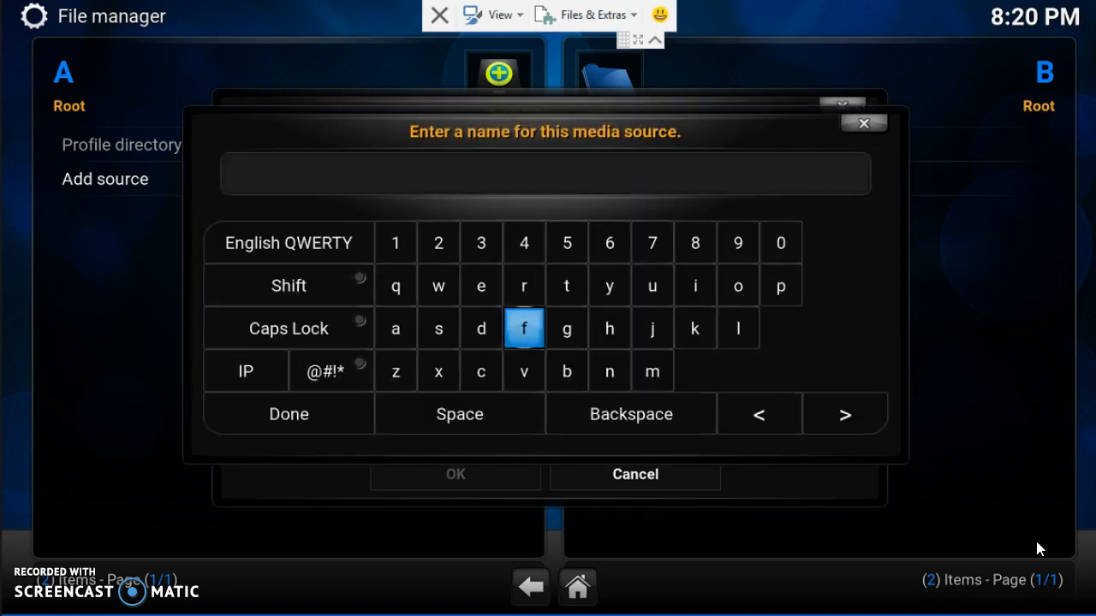
pyautogui.click(523, 328)
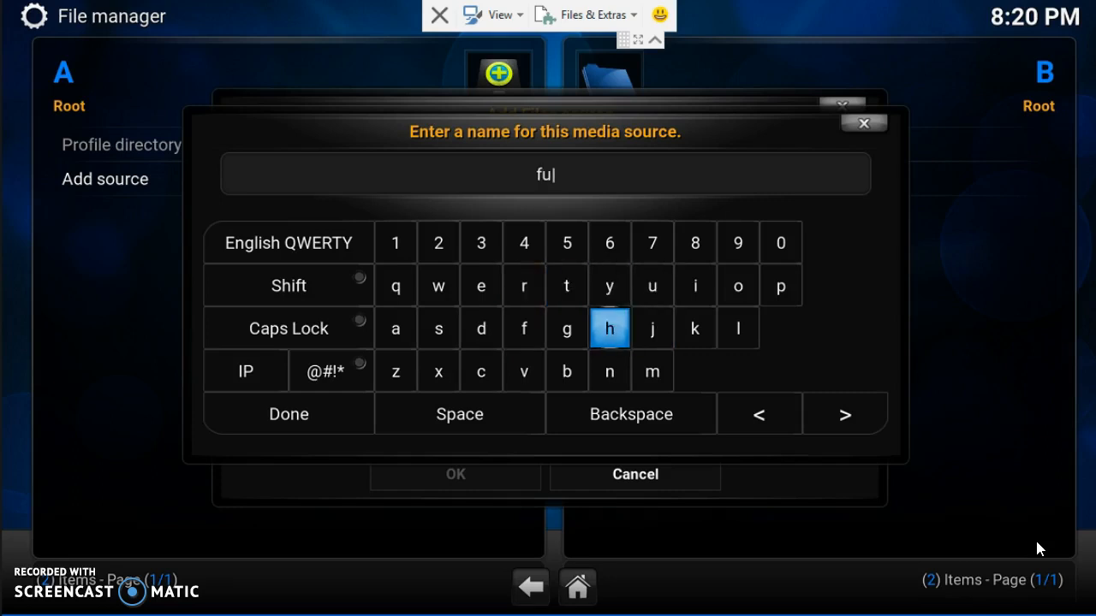
pyautogui.click(437, 328)
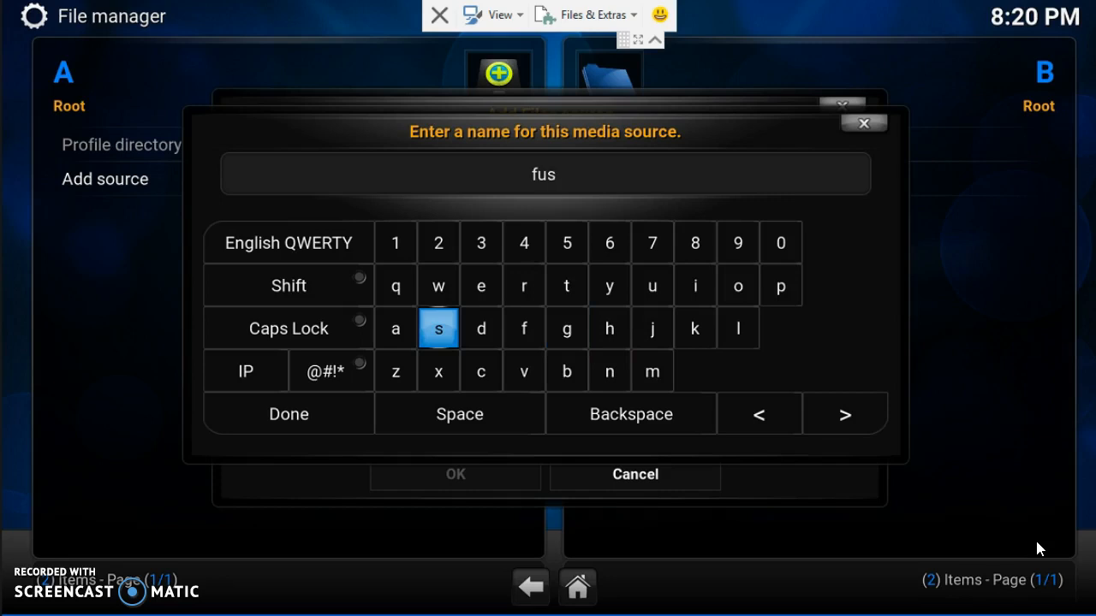
pyautogui.click(694, 285)
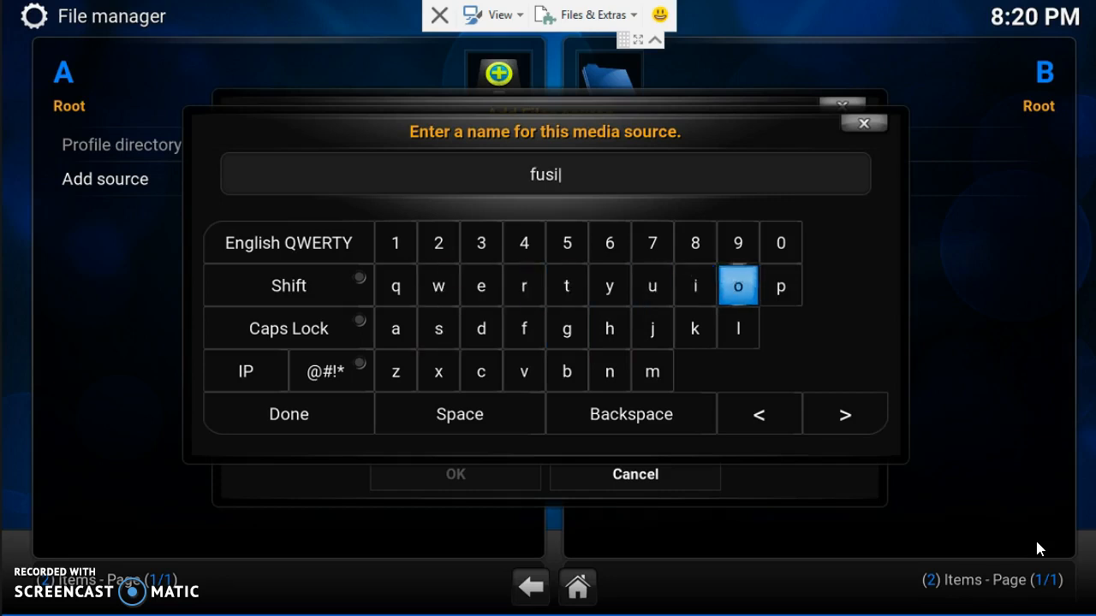
pyautogui.click(737, 286)
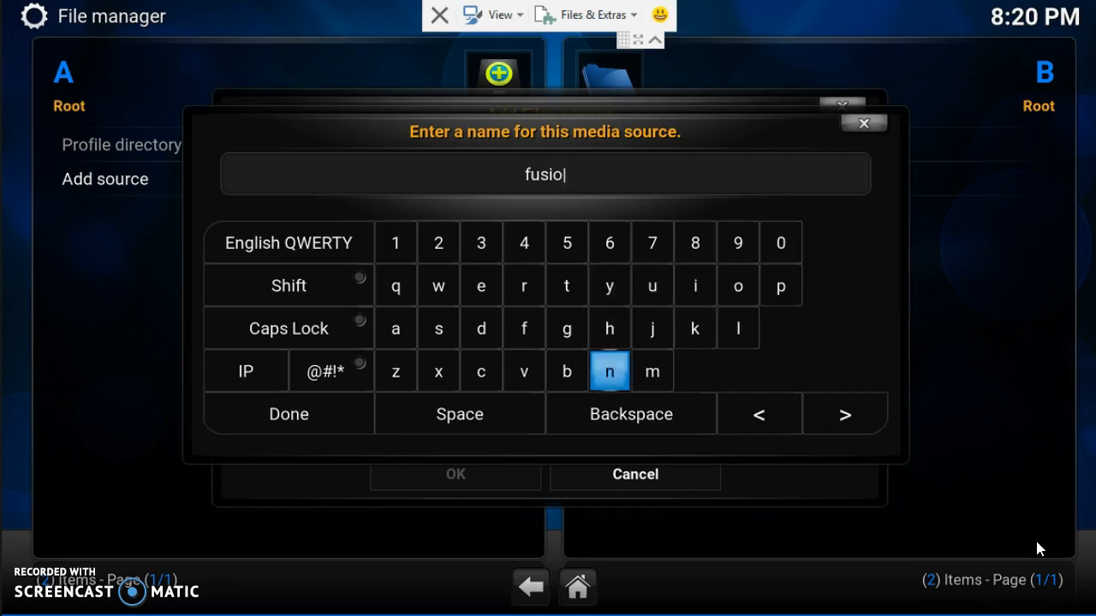
pyautogui.click(608, 371)
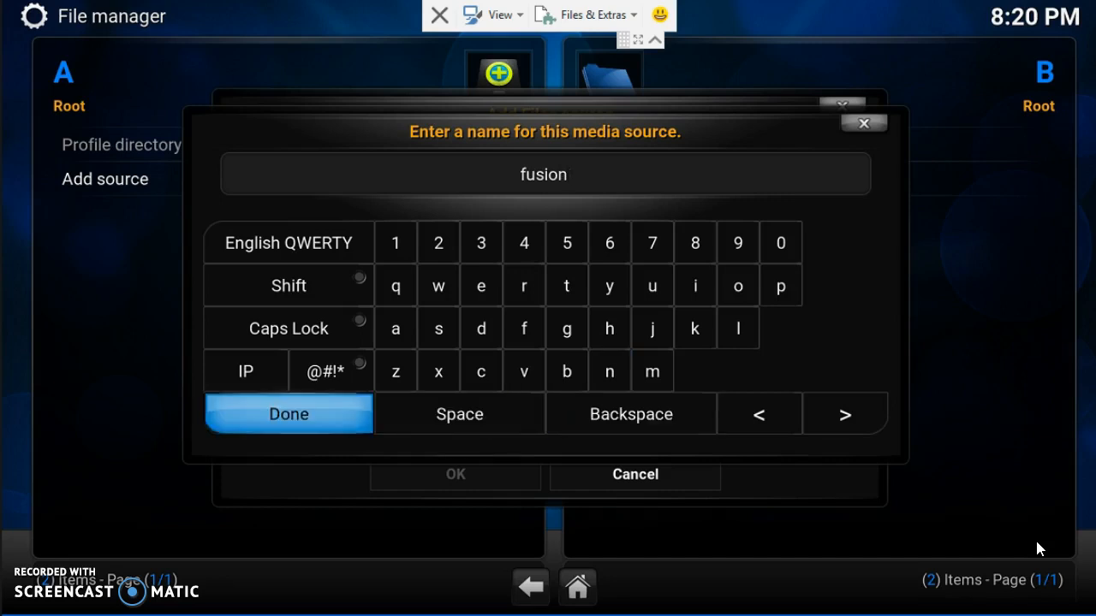
pyautogui.click(288, 413)
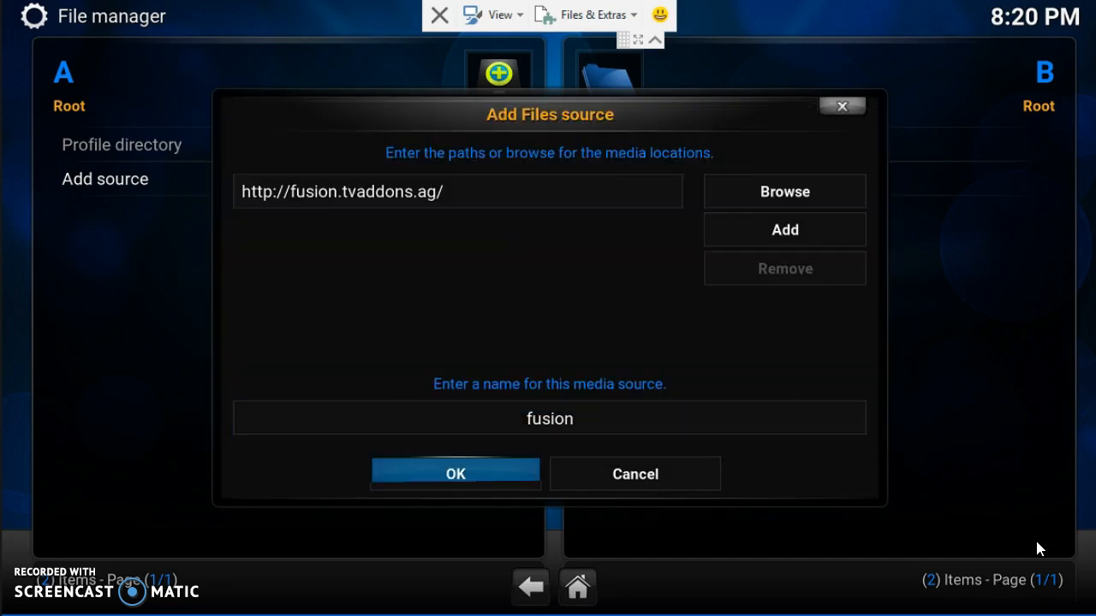
# Save the fusion source and return to the home screen
pyautogui.click(455, 473)
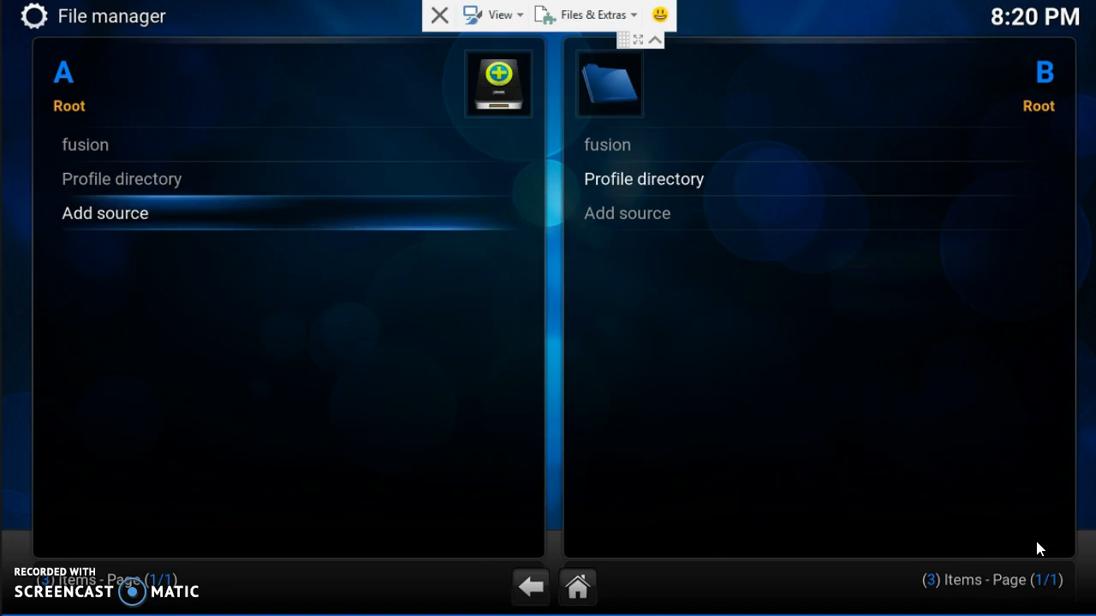
pyautogui.click(436, 16)
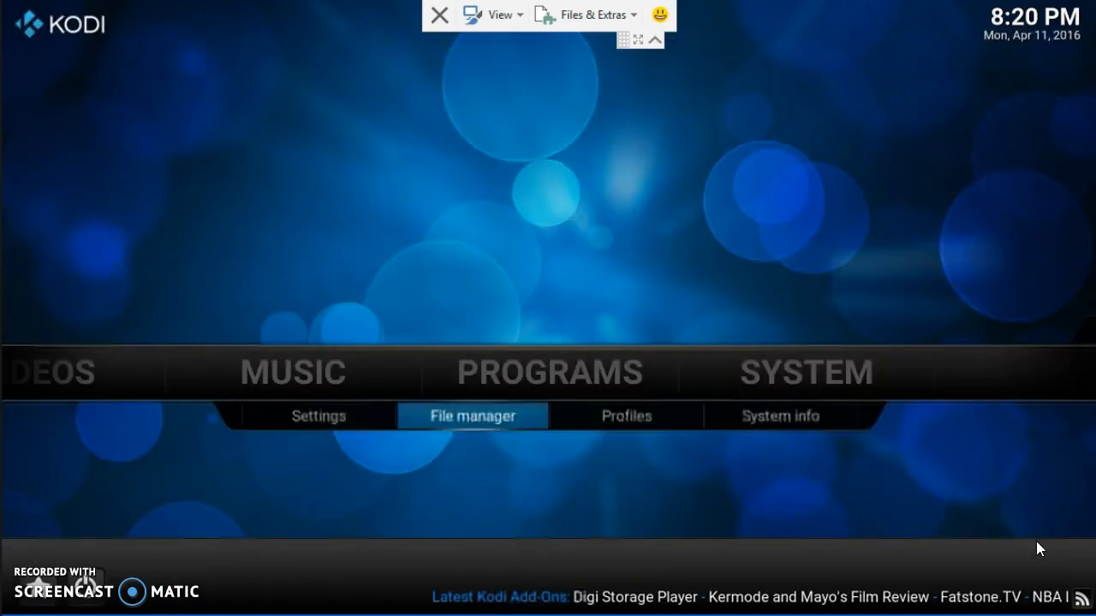
# Enter Settings > Add-ons and dismiss its first-run help notice
pyautogui.click(318, 416)
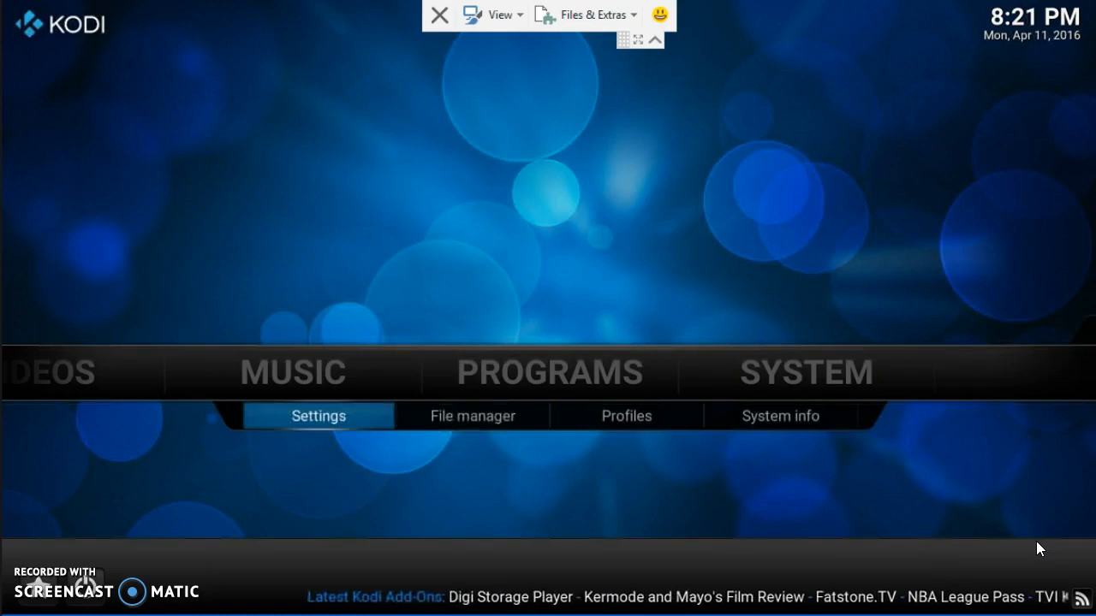
pyautogui.click(318, 415)
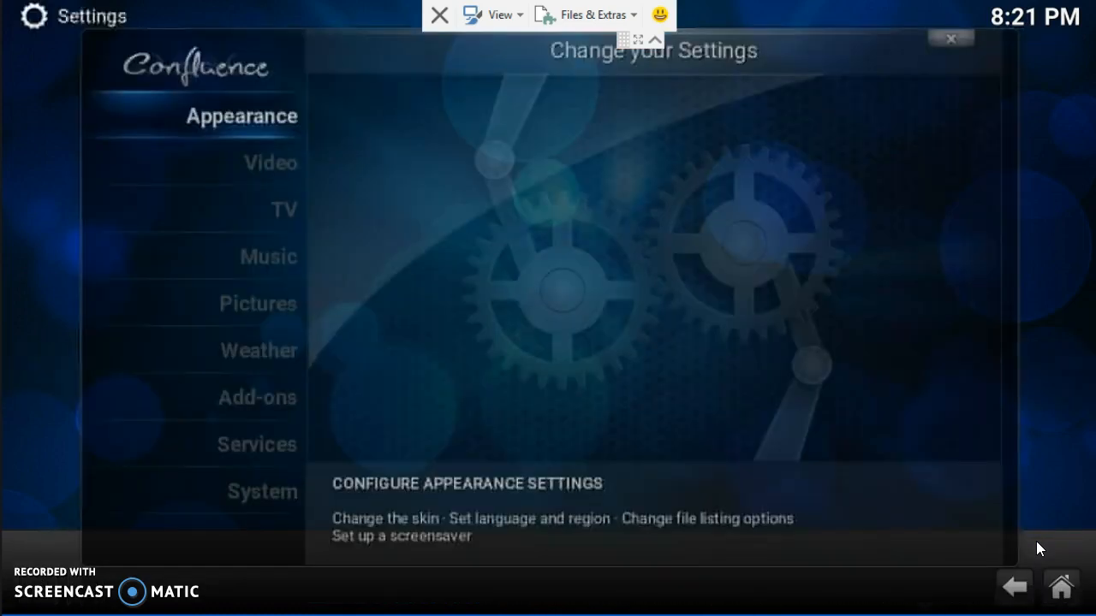
pyautogui.click(258, 397)
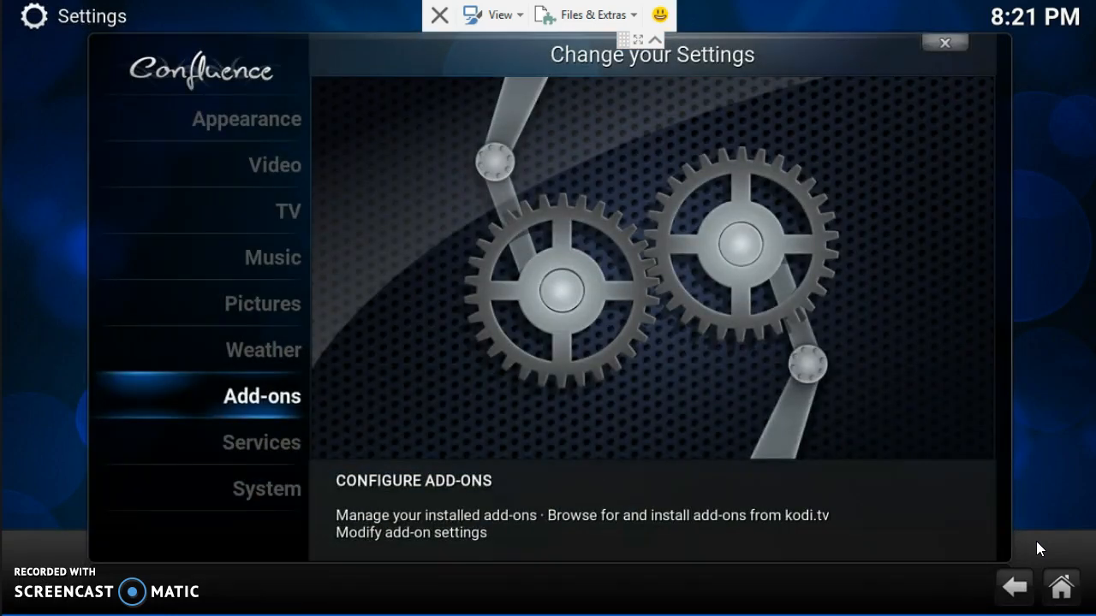
pyautogui.click(261, 396)
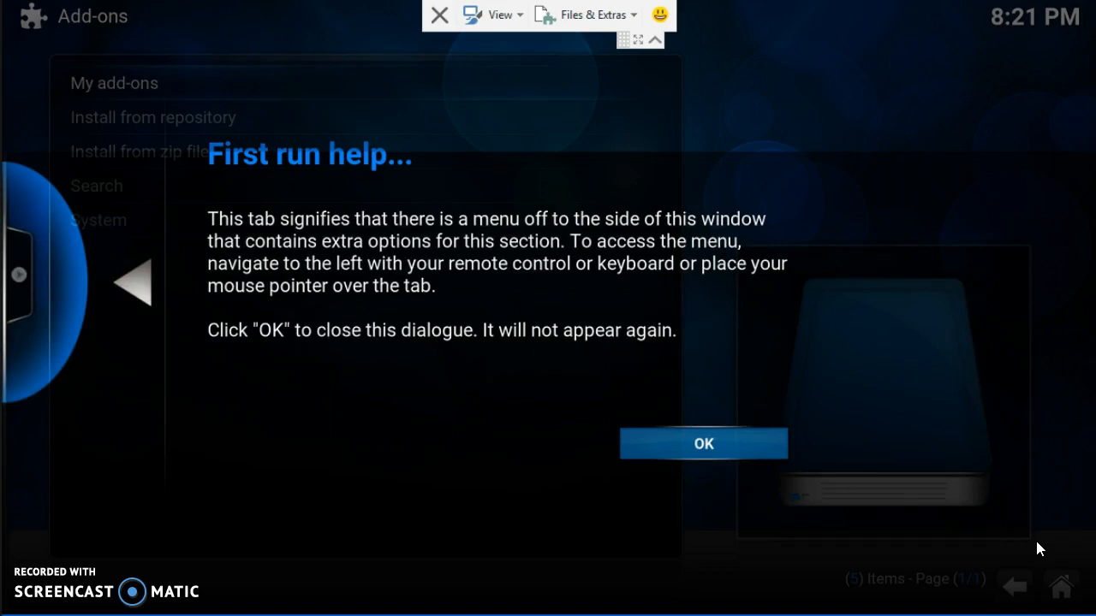
pyautogui.click(706, 443)
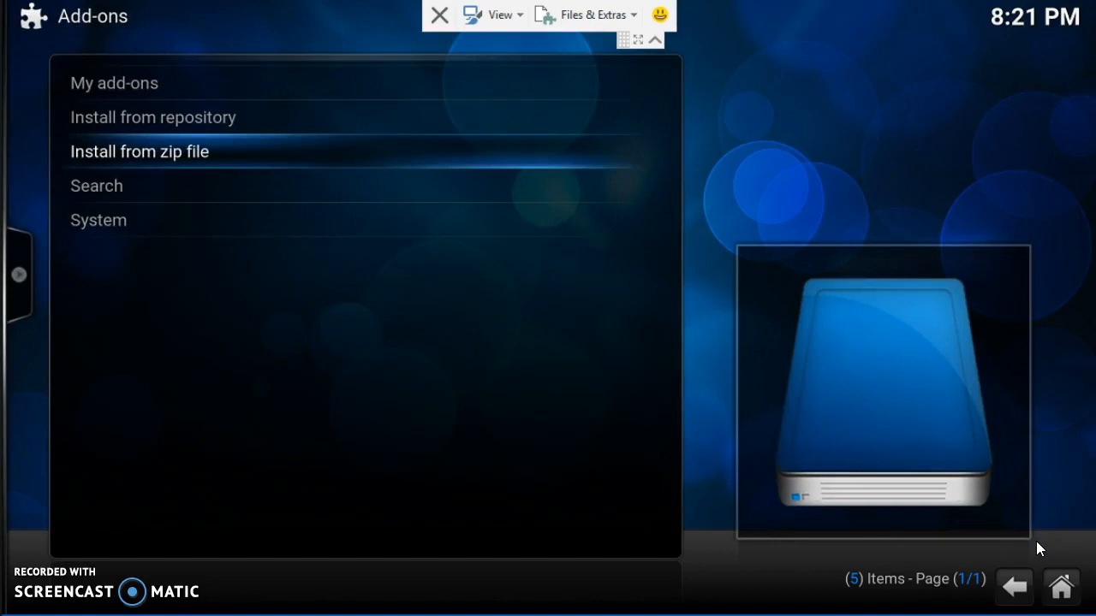
# Browse the Install from zip file sources showing fusion, then return home
pyautogui.click(140, 151)
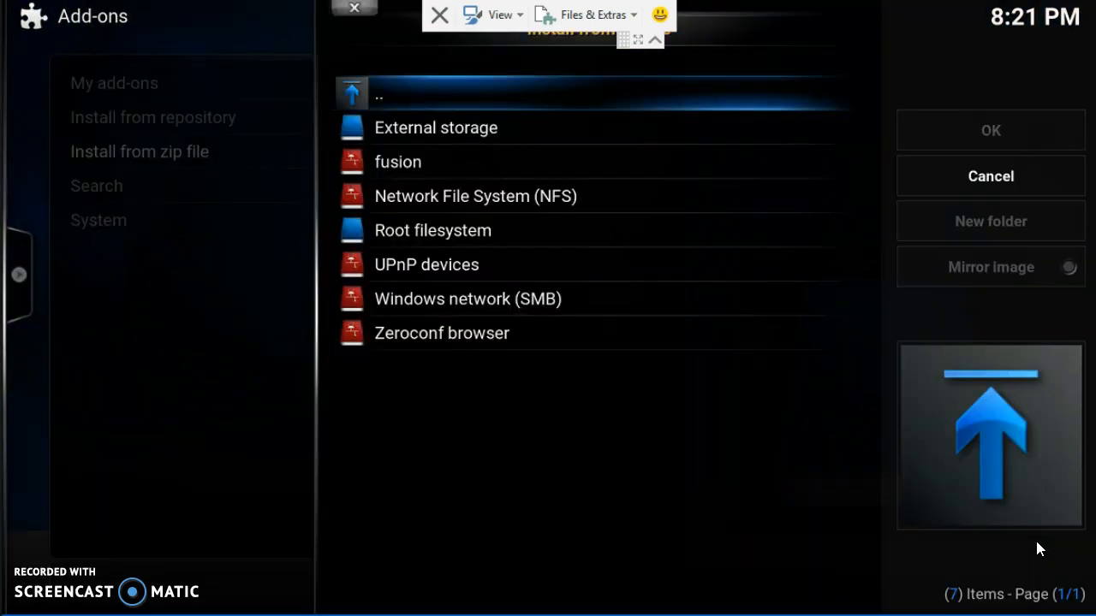
pyautogui.click(435, 127)
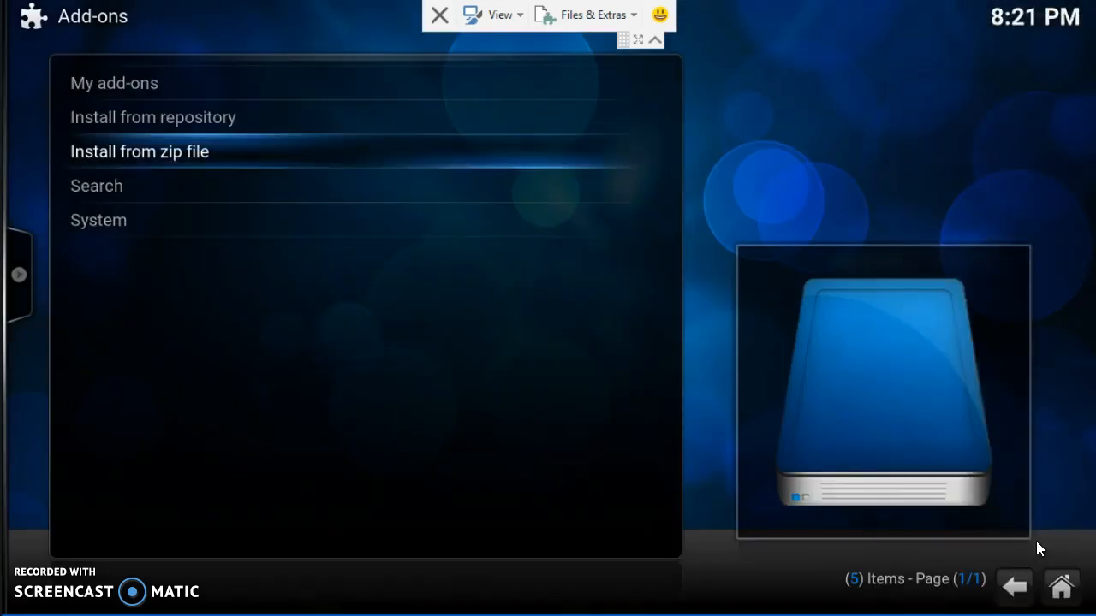
pyautogui.moveTo(1053, 603)
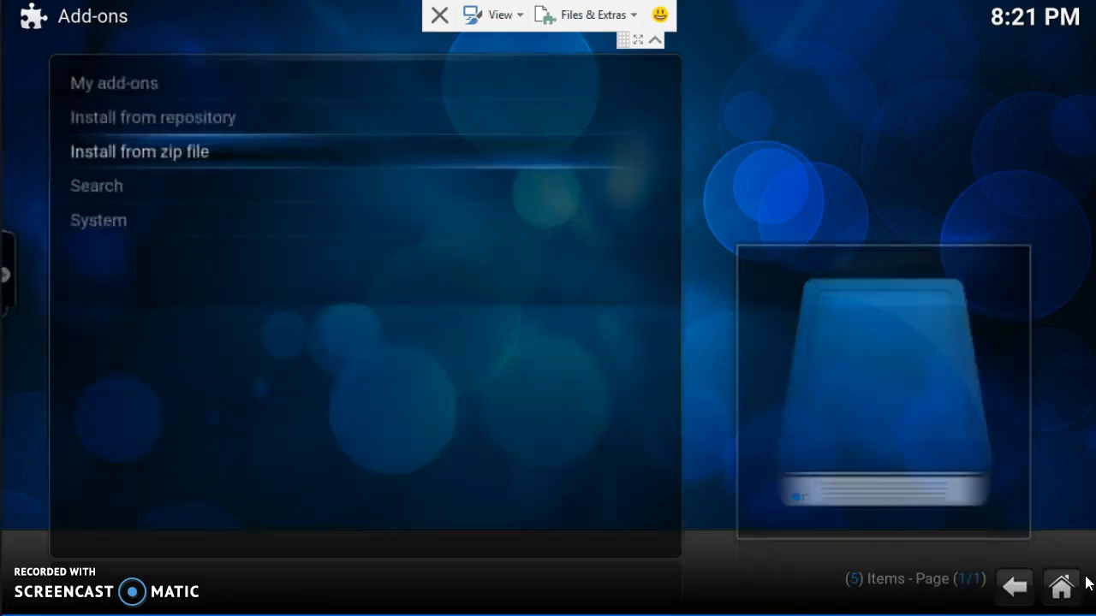
pyautogui.click(1013, 587)
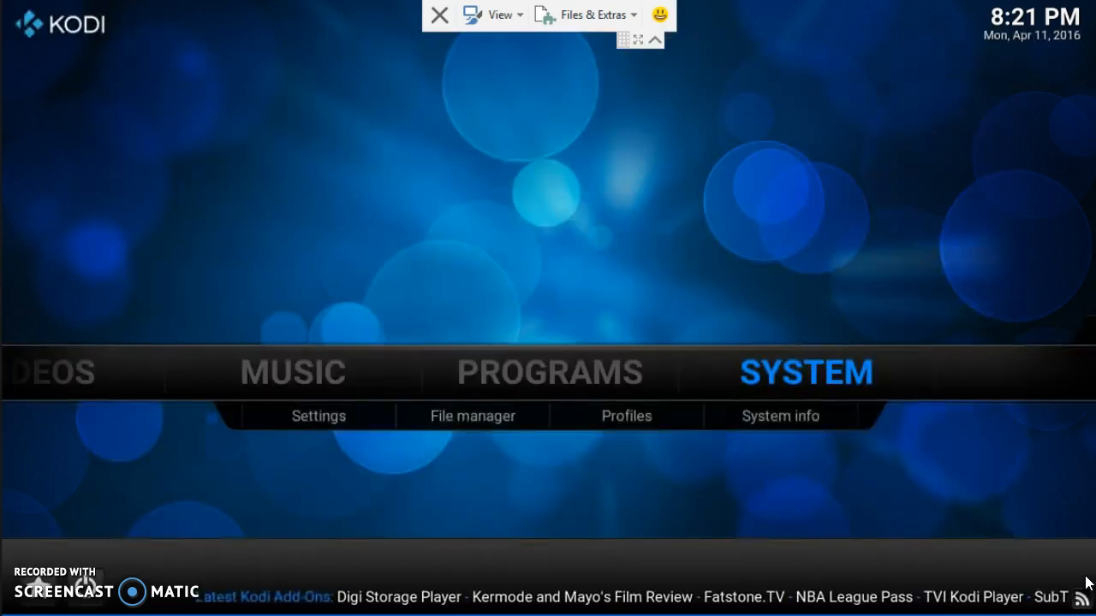
# Launch the Config Wizard from Programs to reach the TVADDONS add-on customization prompt
pyautogui.click(551, 372)
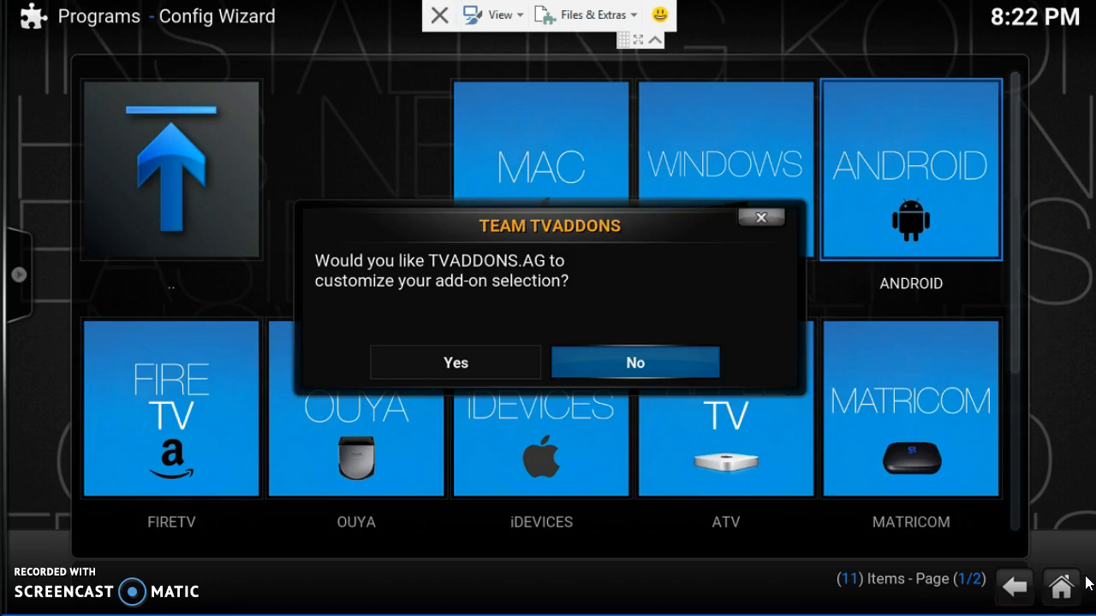
# Decline add-on customization so the wizard installs through to Installation Complete
pyautogui.click(634, 362)
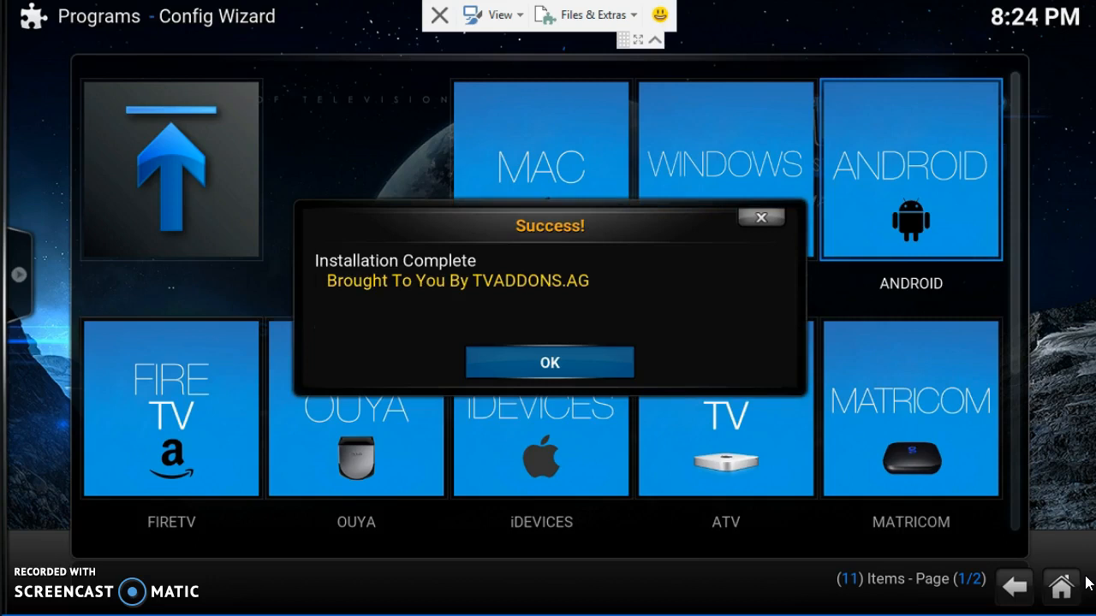
# Confirm the Success notice, landing on the TVAddons home with Exodus, Velocity and SALTS
pyautogui.click(549, 363)
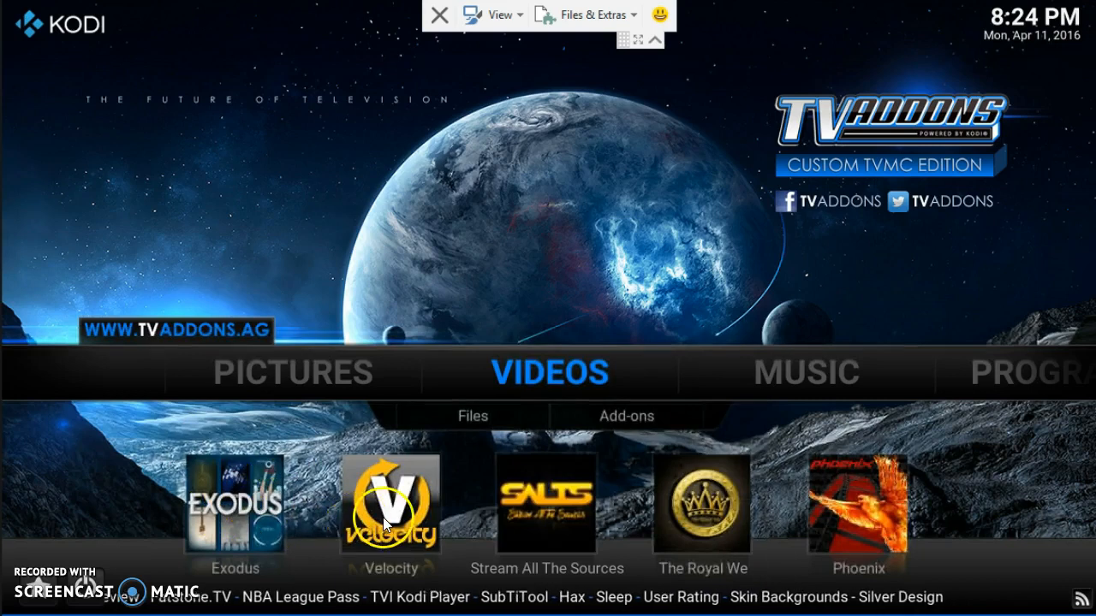
pyautogui.moveTo(859, 526)
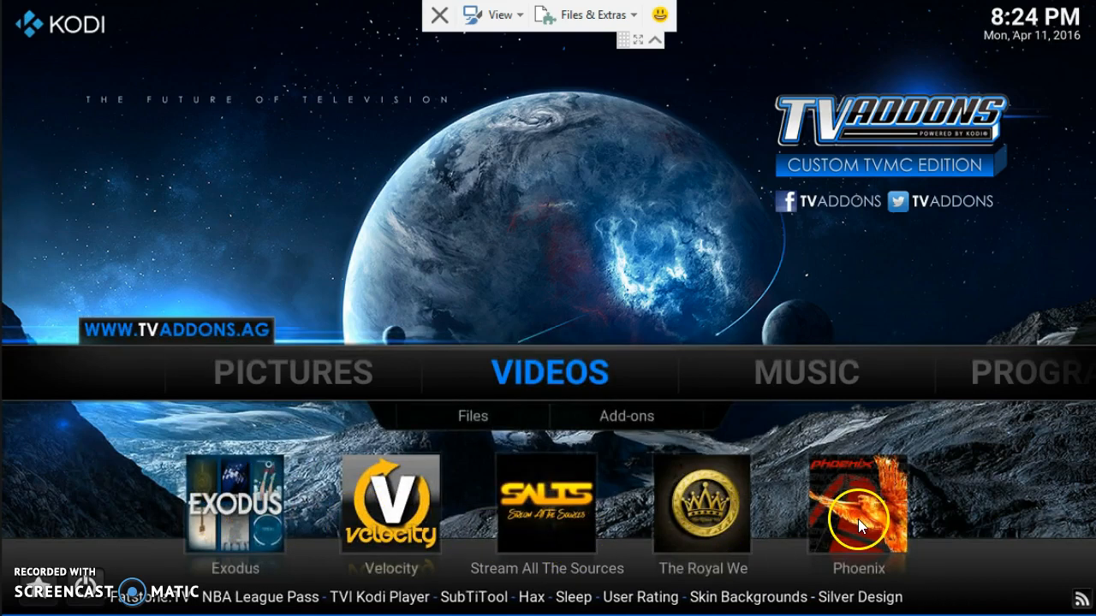